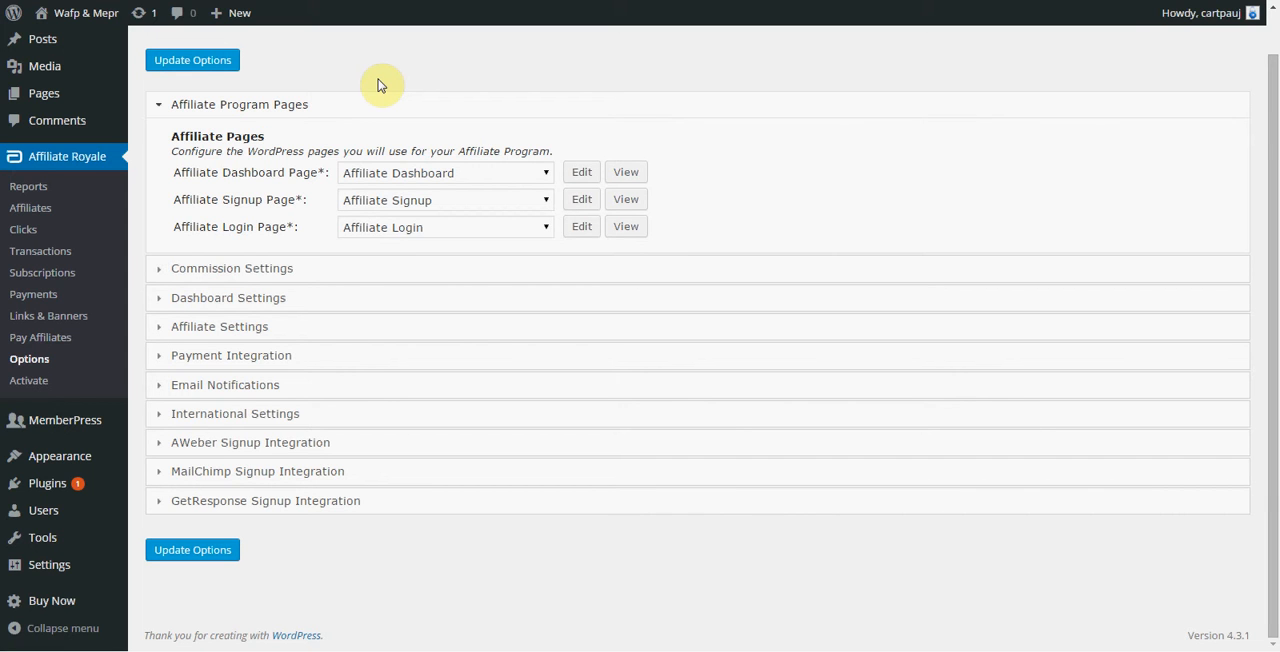
{"action": "mouse_move", "coordinate": [382, 80]}
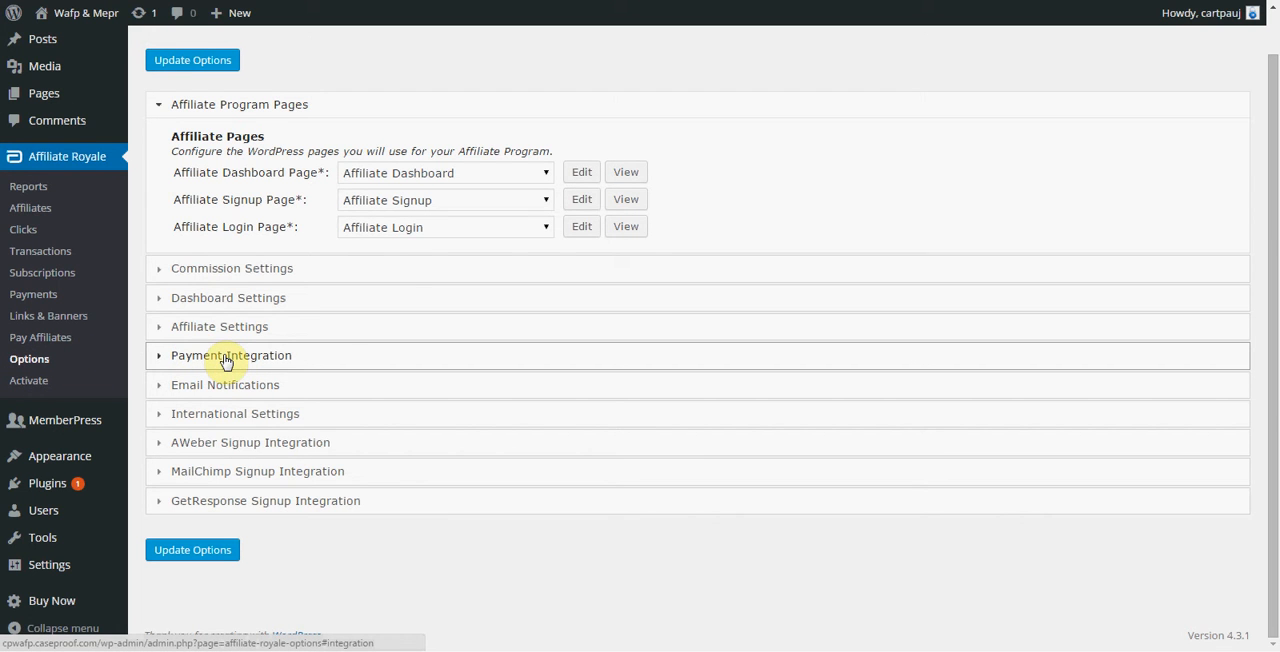
Expand Payment Integration and show PayPal's integration instructions.
{"action": "left_click", "coordinate": [231, 355]}
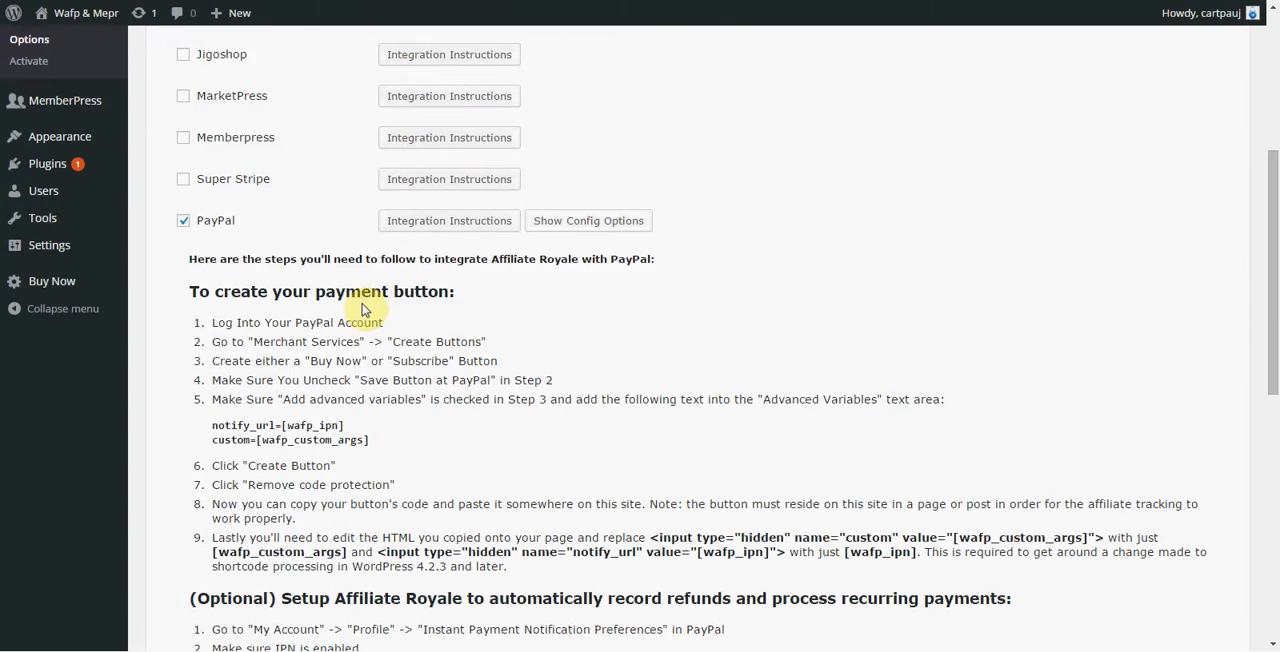
{"action": "mouse_move", "coordinate": [348, 258]}
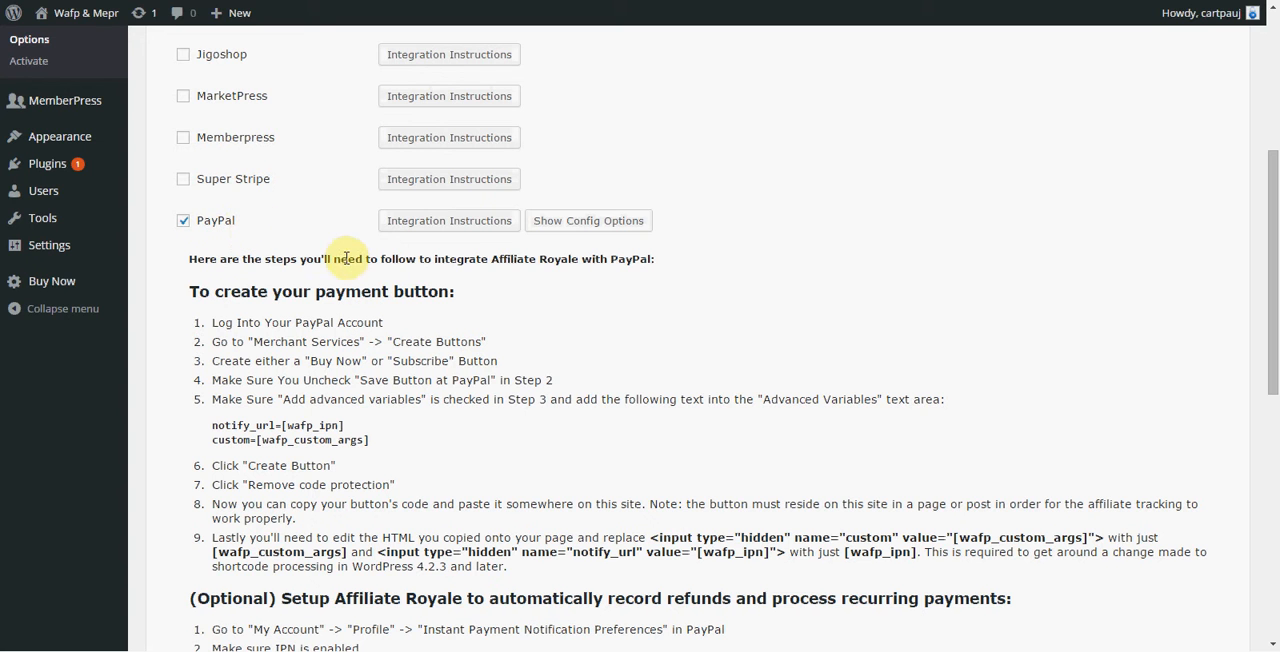
{"action": "left_click", "coordinate": [448, 220]}
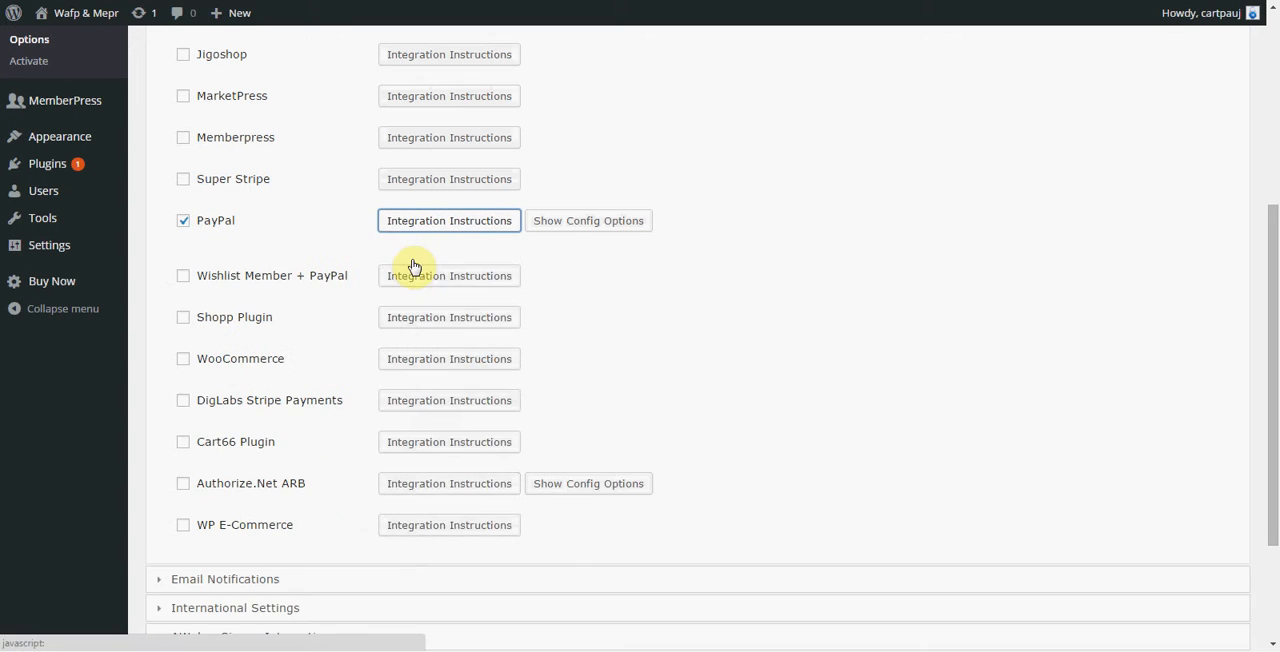
{"action": "left_click", "coordinate": [448, 220]}
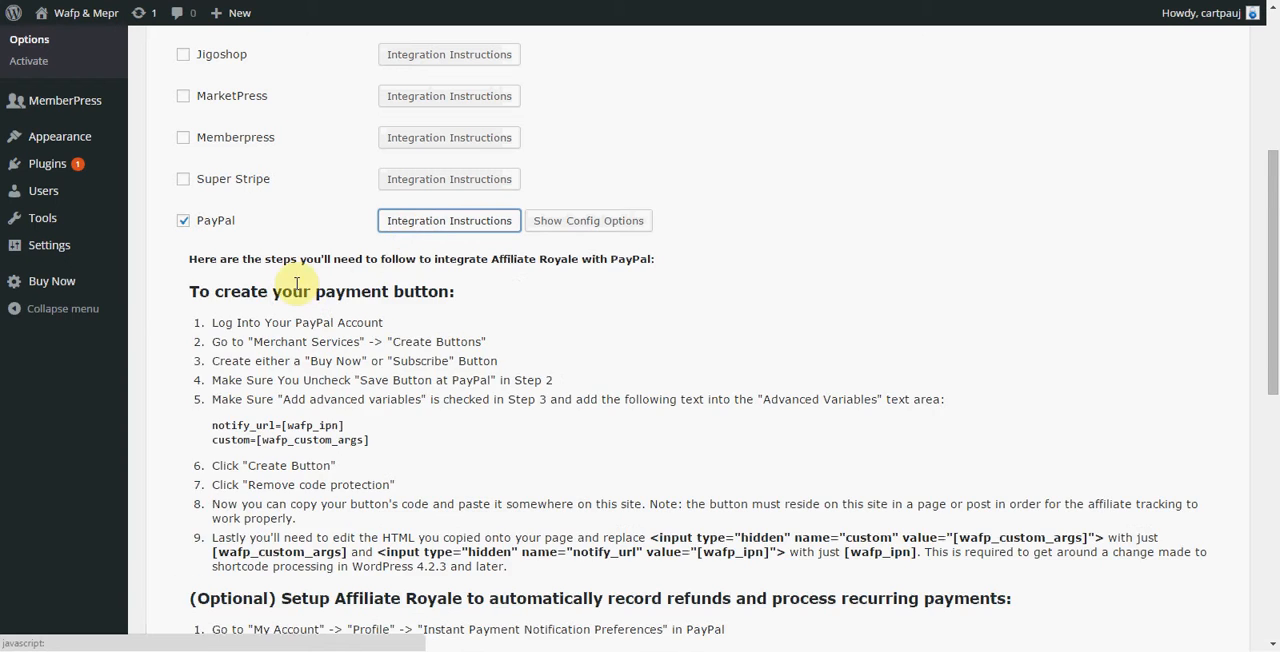
{"action": "scroll", "scroll_direction": "down", "scroll_amount": 3}
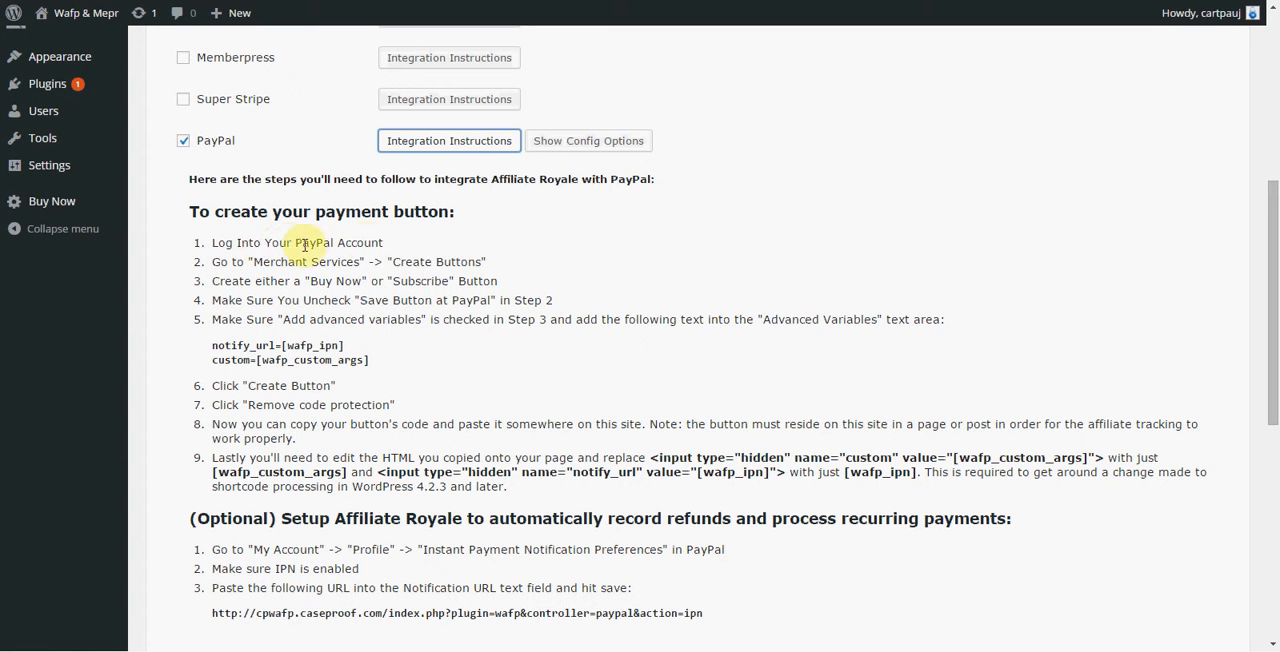
{"action": "mouse_move", "coordinate": [456, 261]}
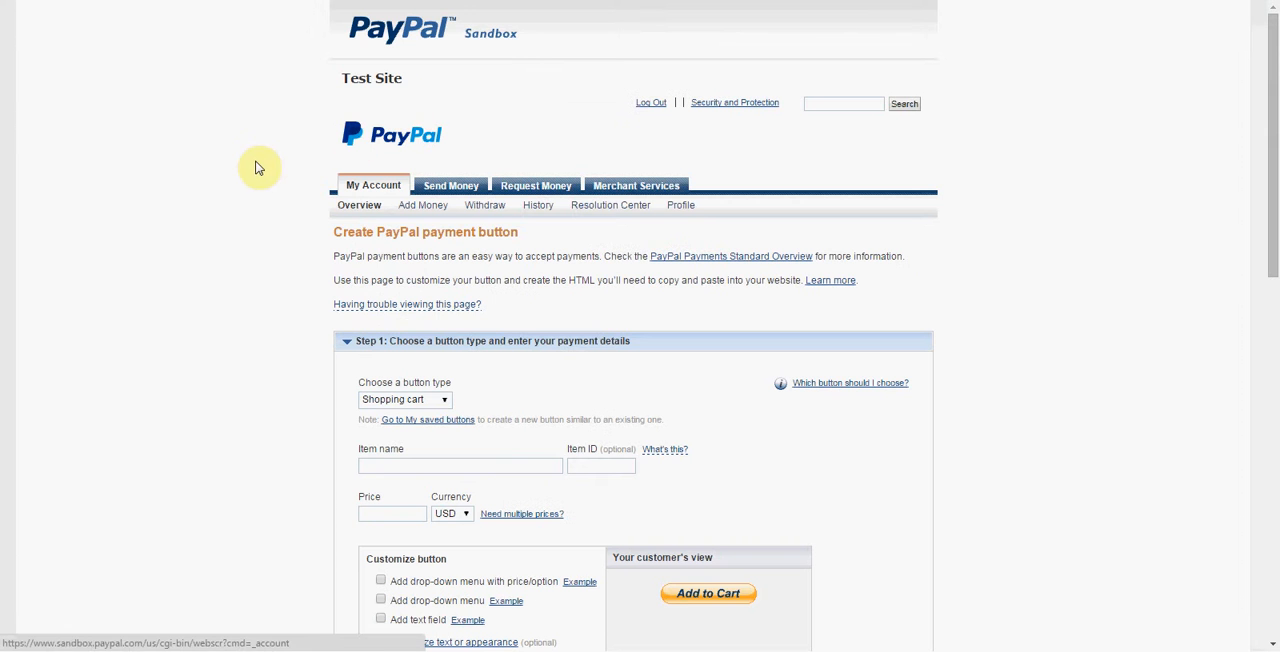
Create a Buy Now button for 'Test Product' priced at 35 USD.
{"action": "scroll", "scroll_direction": "down", "scroll_amount": 3}
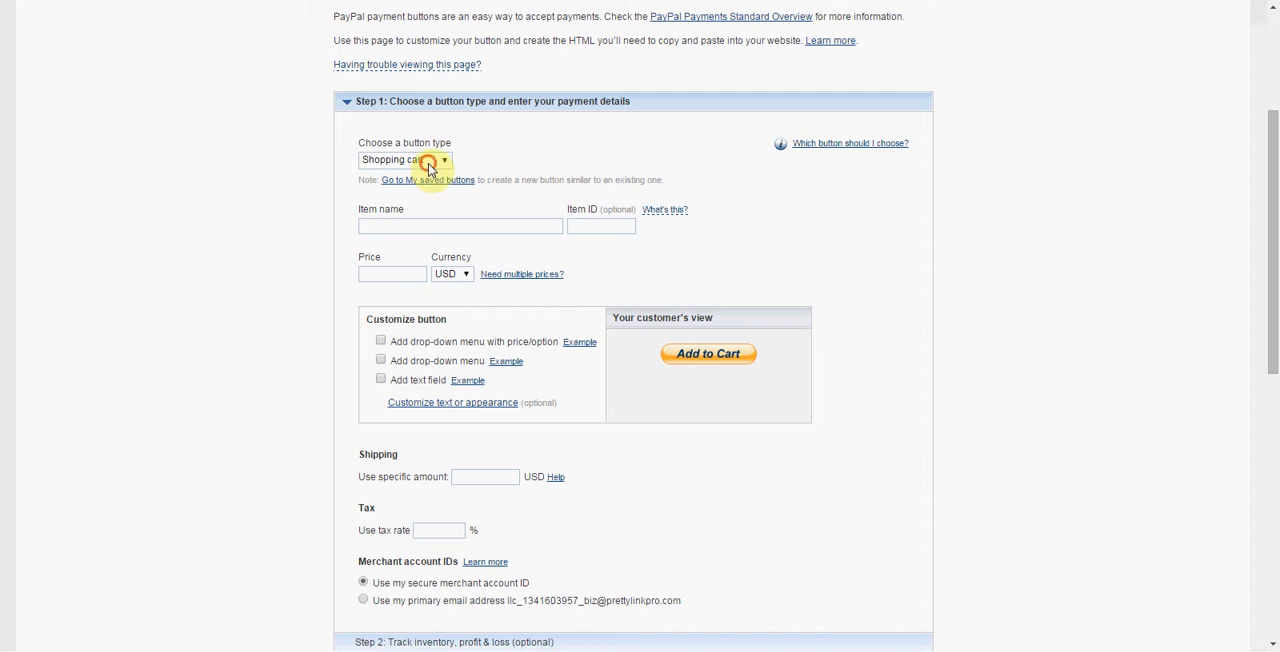
{"action": "left_click", "coordinate": [405, 160]}
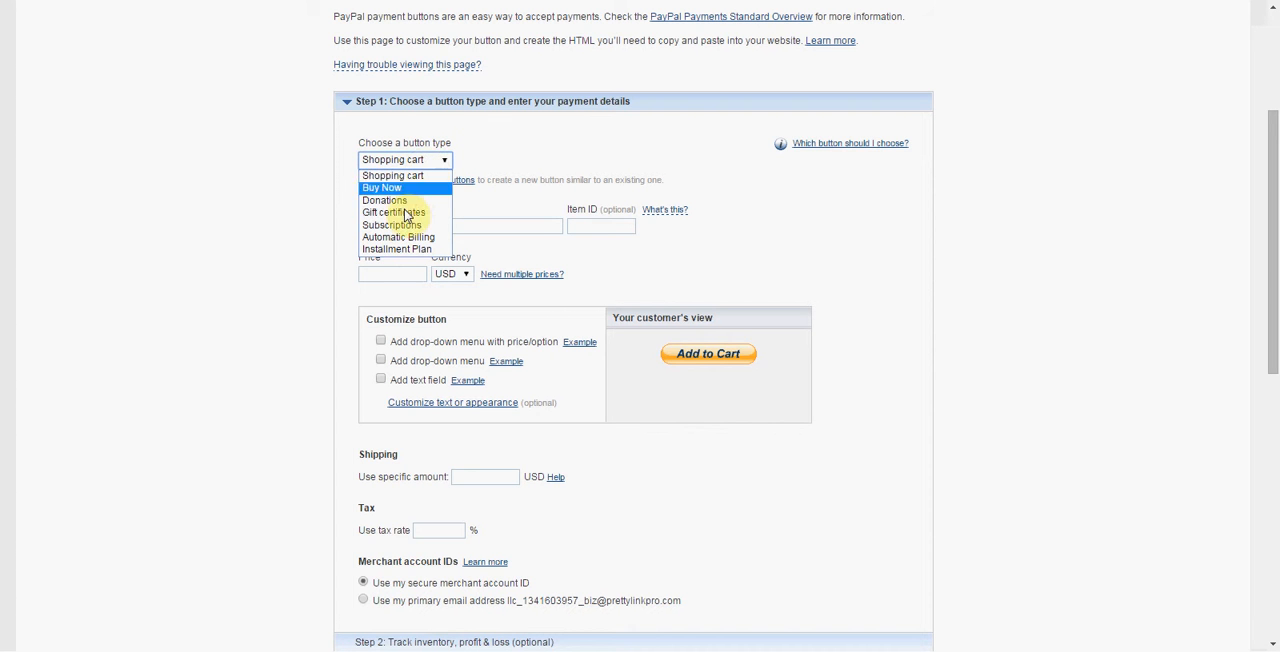
{"action": "left_click", "coordinate": [391, 175]}
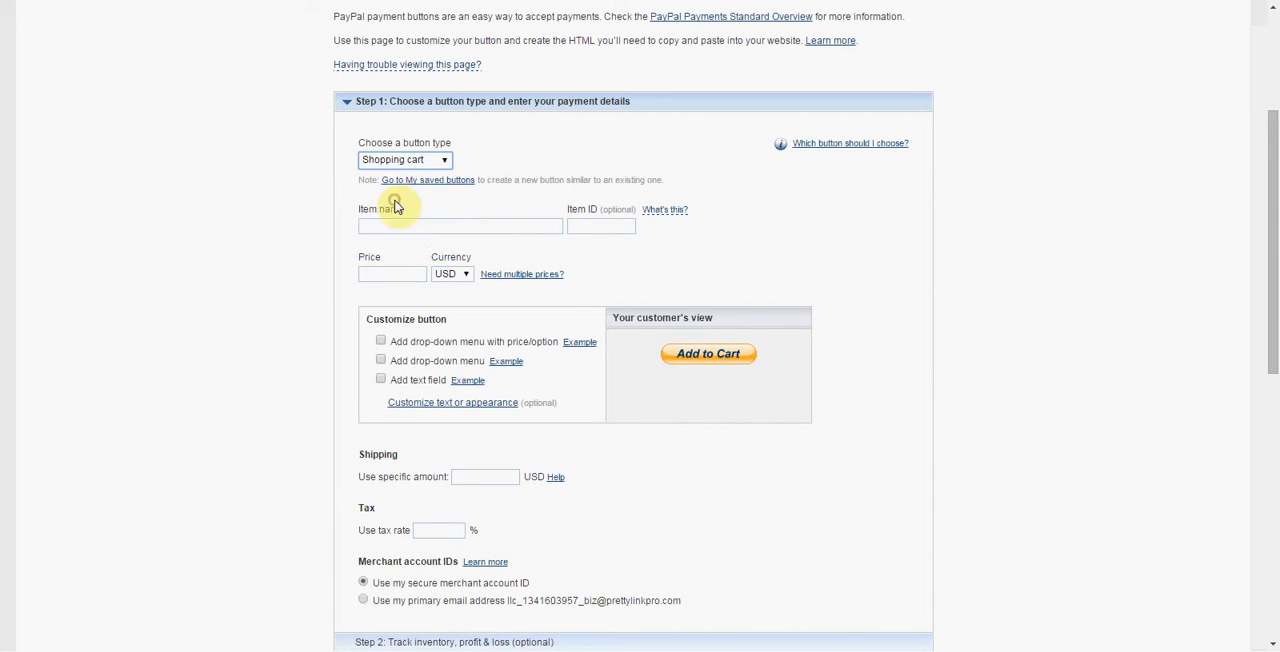
{"action": "left_click", "coordinate": [405, 159]}
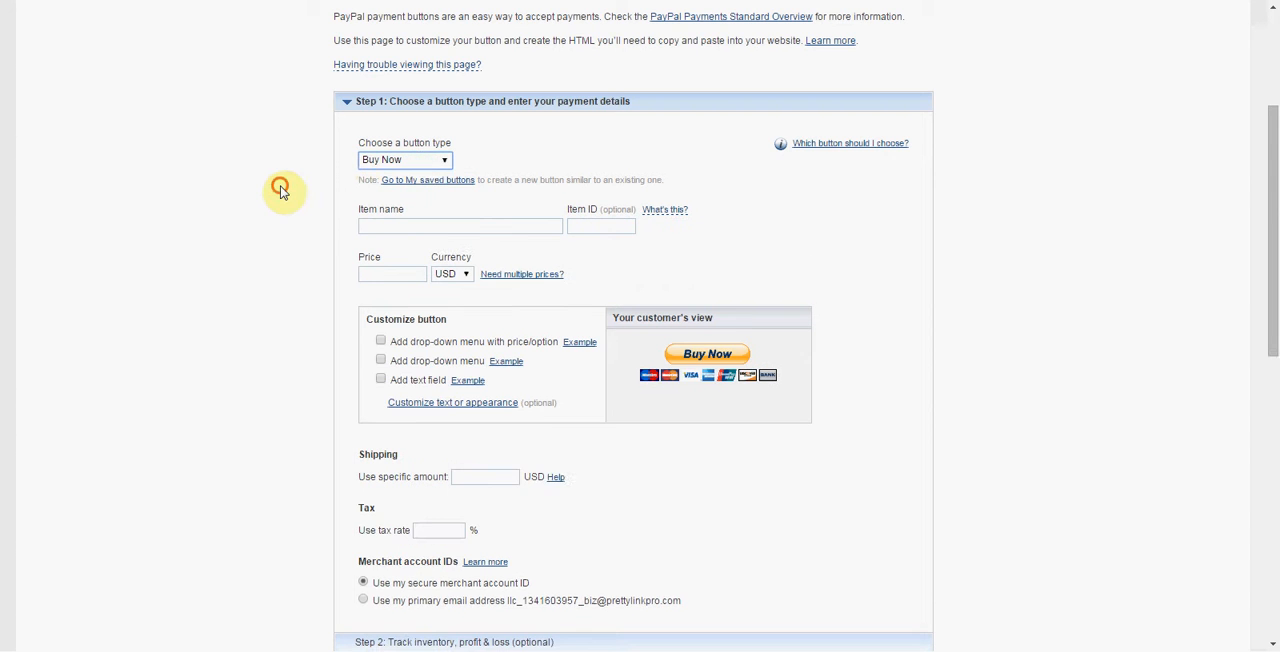
{"action": "scroll", "scroll_direction": "down", "scroll_amount": 3}
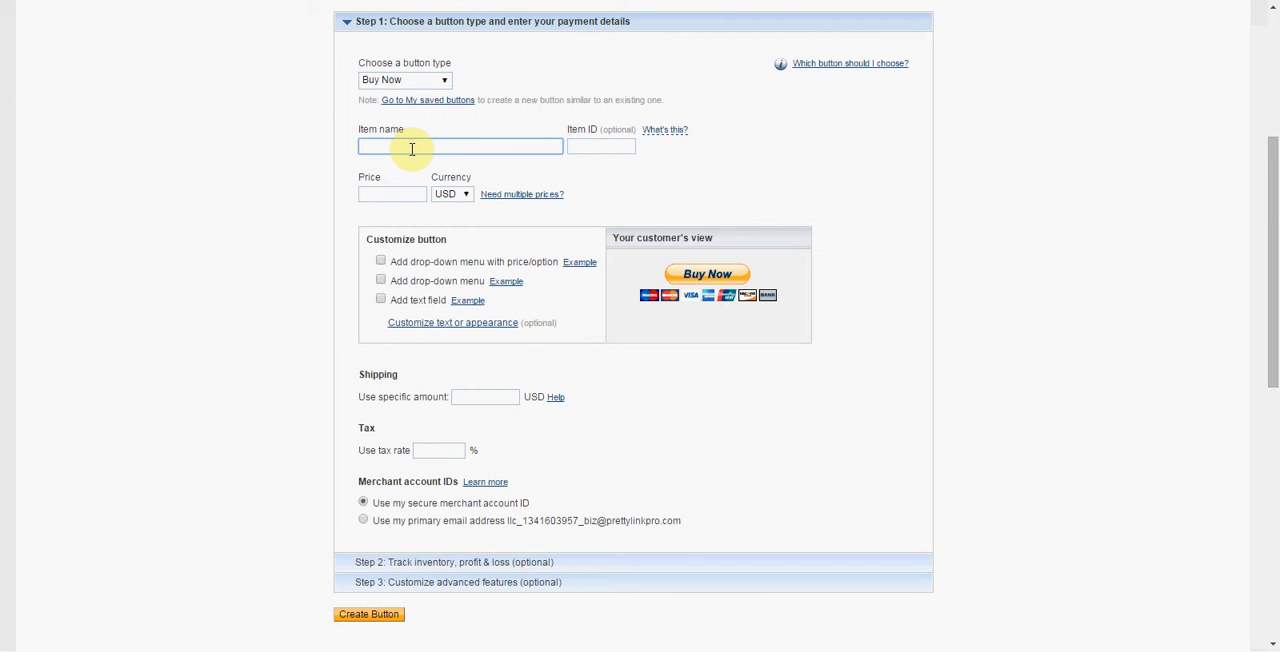
{"action": "type", "text": "Test Product"}
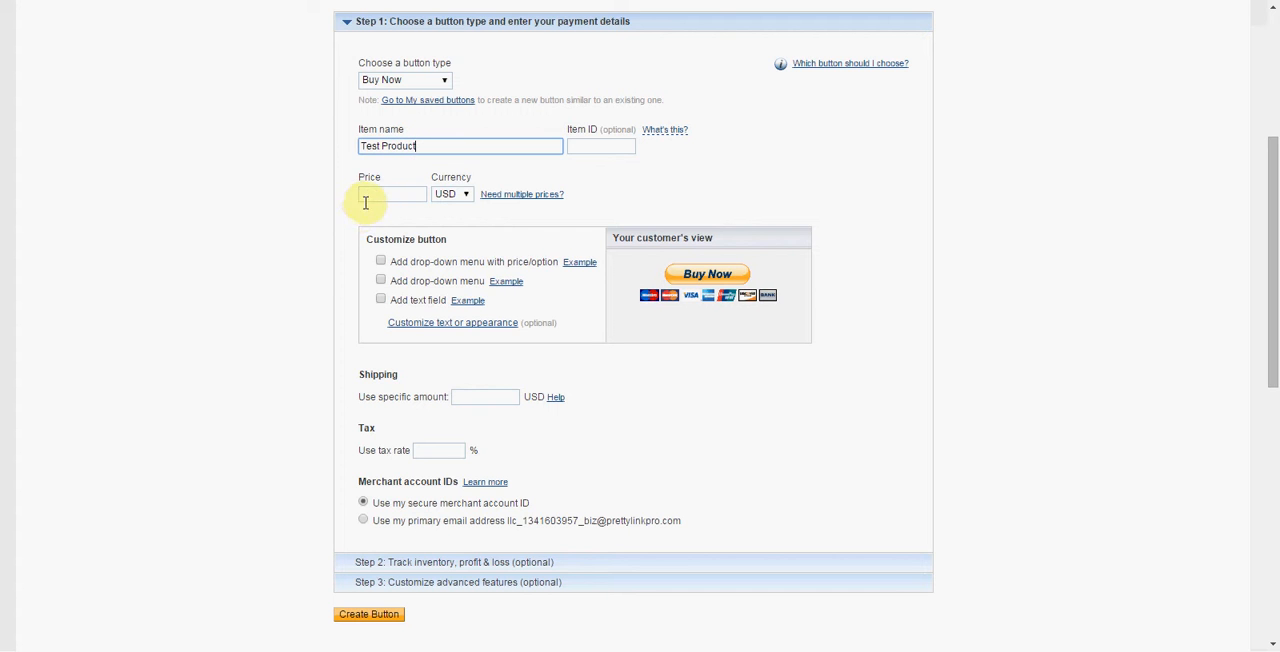
{"action": "left_click", "coordinate": [391, 194]}
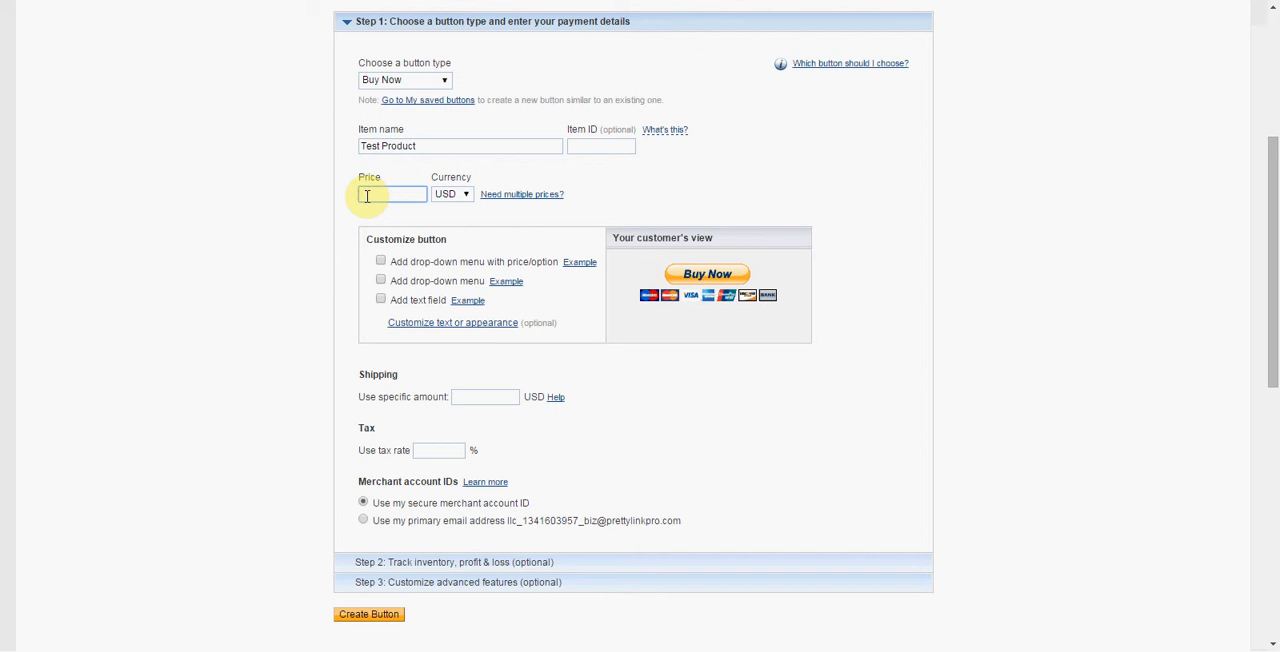
{"action": "type", "text": "36"}
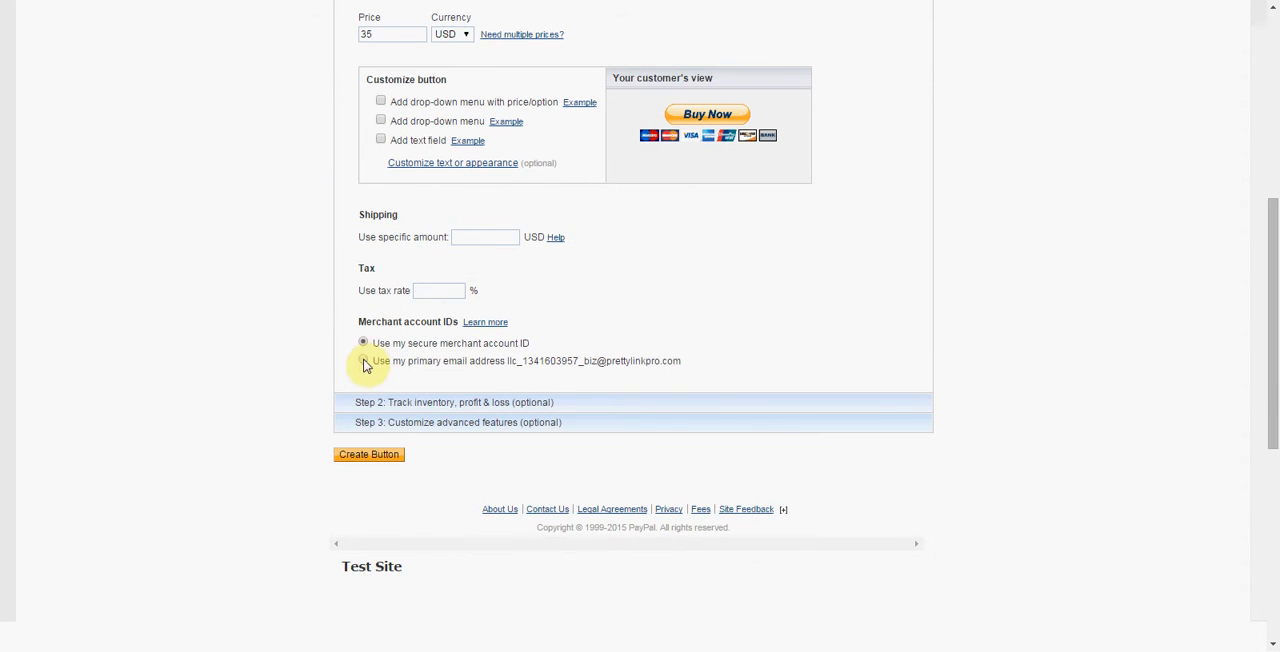
{"action": "left_click", "coordinate": [362, 361]}
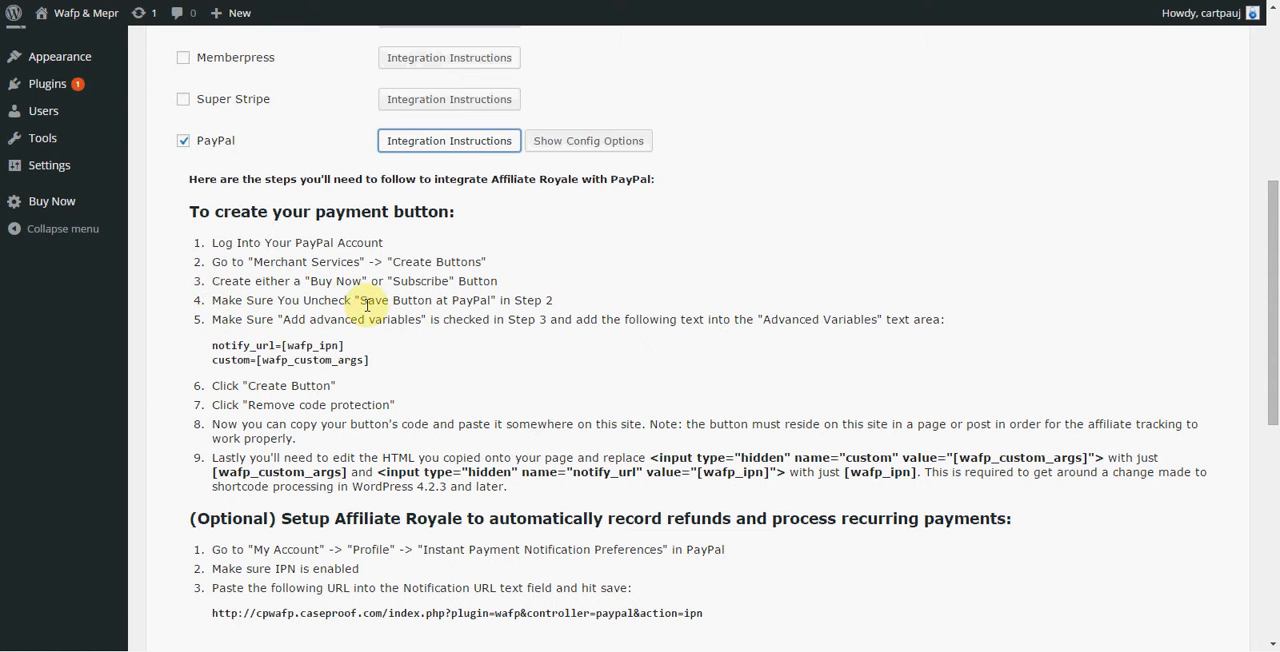
Back in the WordPress instructions, mark the 'Save Button at PayPal' step.
{"action": "double_click", "coordinate": [425, 300]}
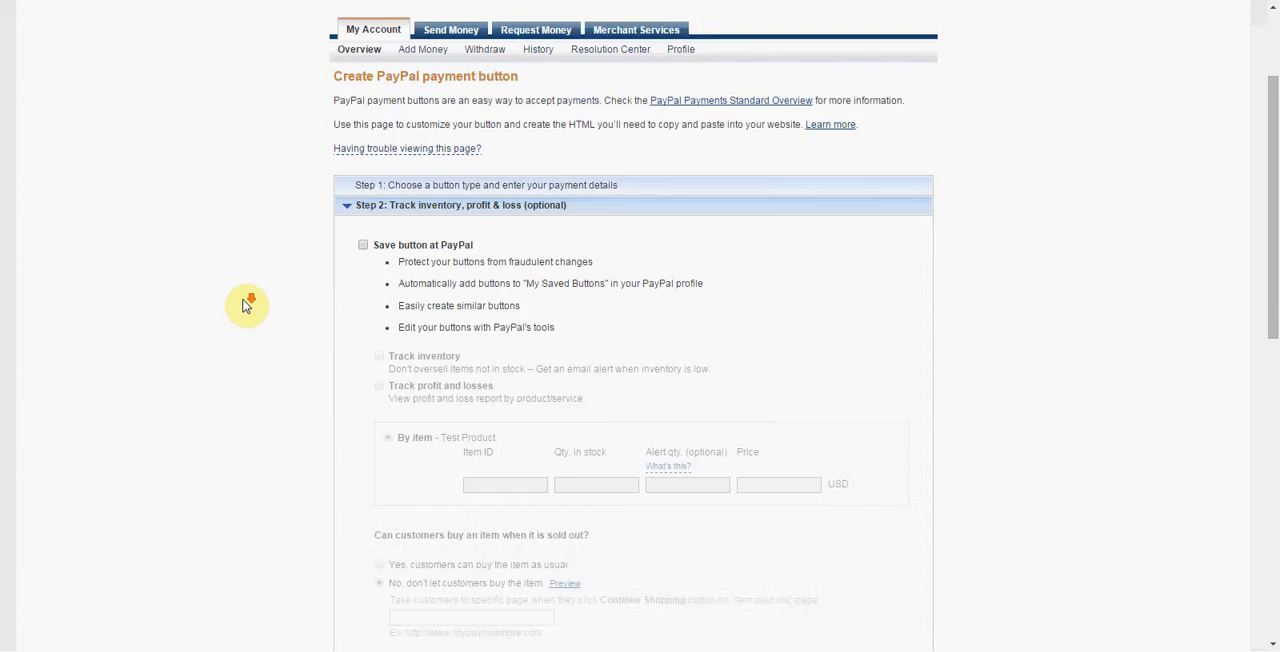
Set special instructions to No and select the notify_url and custom variable lines.
{"action": "scroll", "scroll_direction": "down", "scroll_amount": 3}
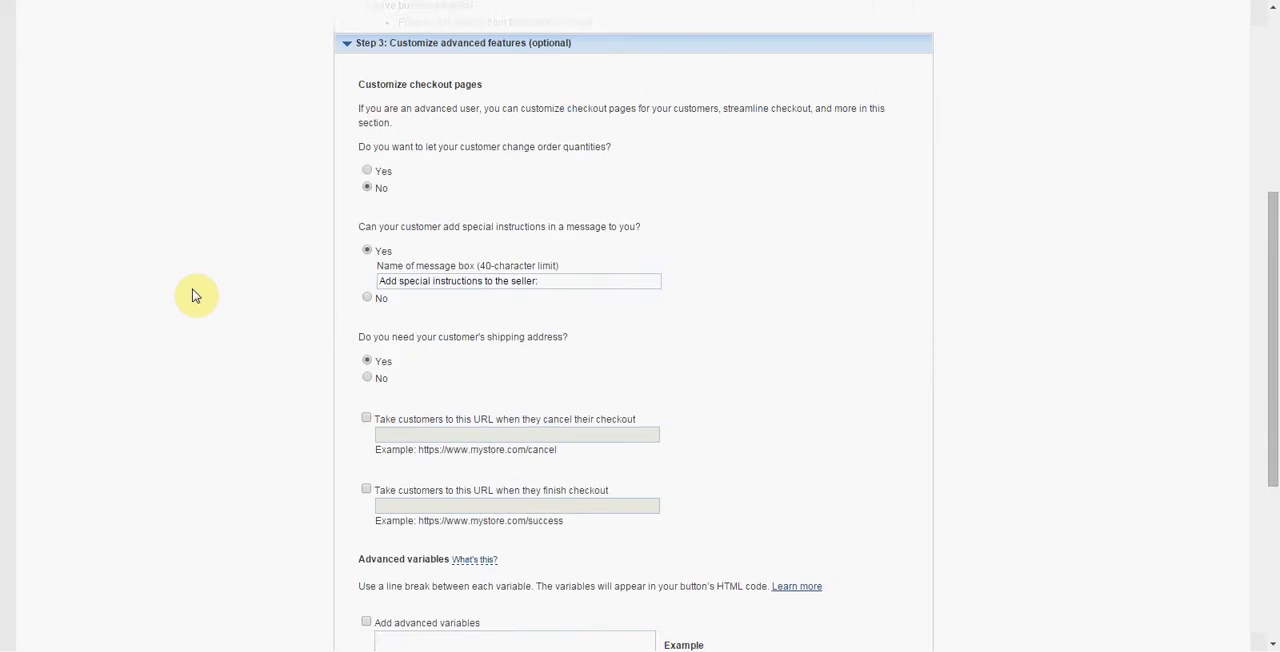
{"action": "scroll", "scroll_direction": "down", "scroll_amount": 3}
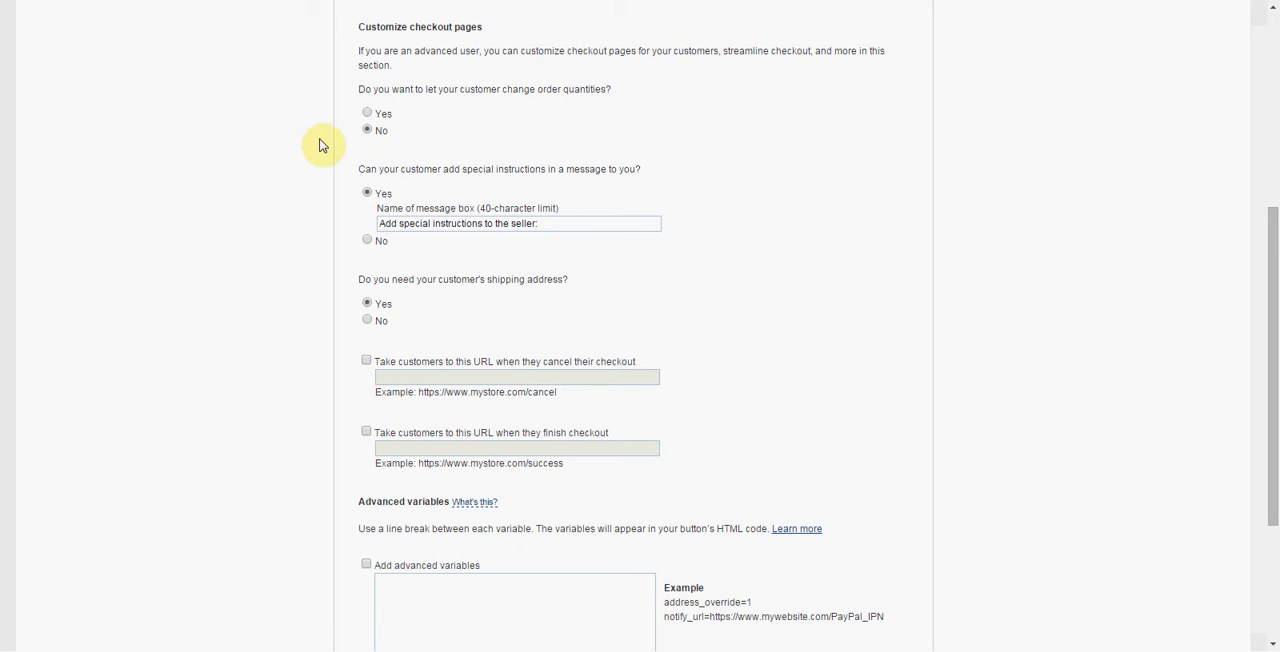
{"action": "scroll", "scroll_direction": "down", "scroll_amount": 3}
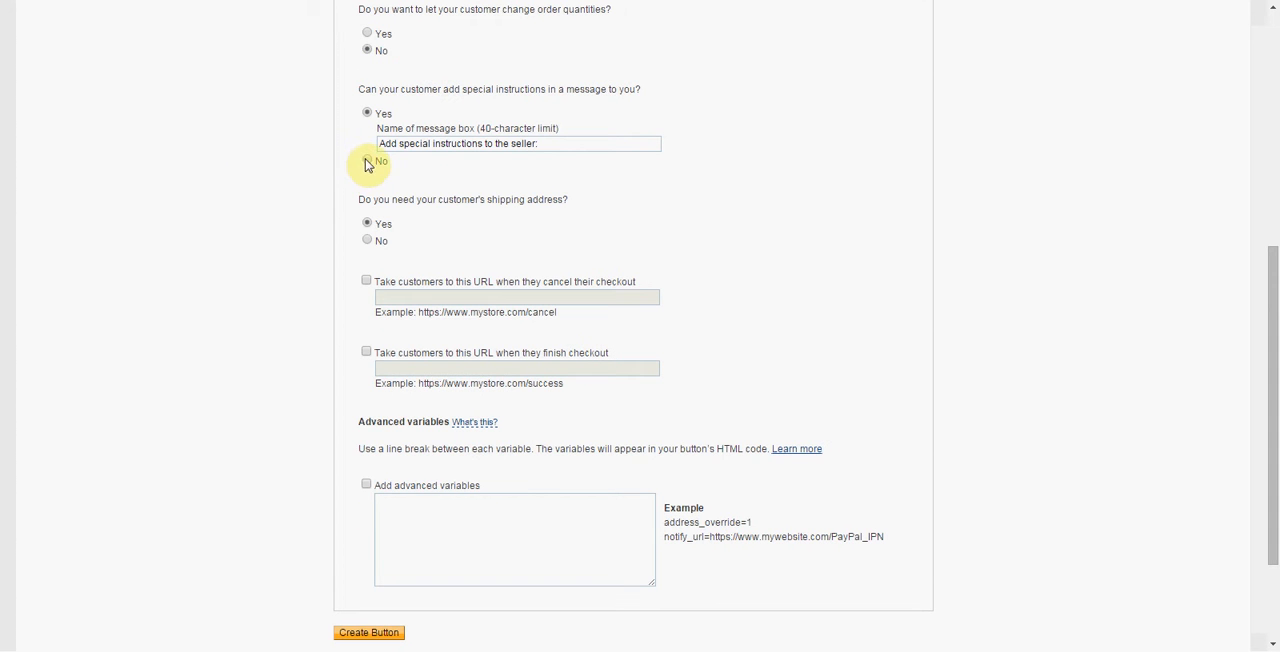
{"action": "left_click", "coordinate": [367, 161]}
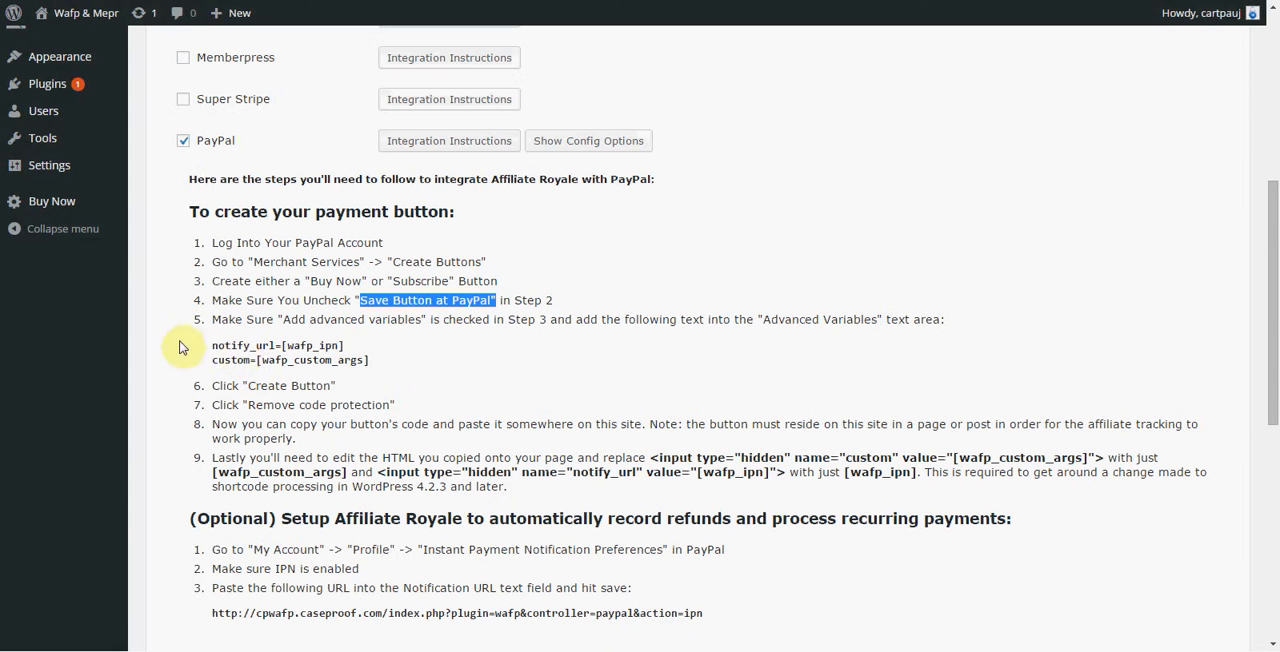
{"action": "left_click_drag", "start_coordinate": [212, 345], "coordinate": [385, 360]}
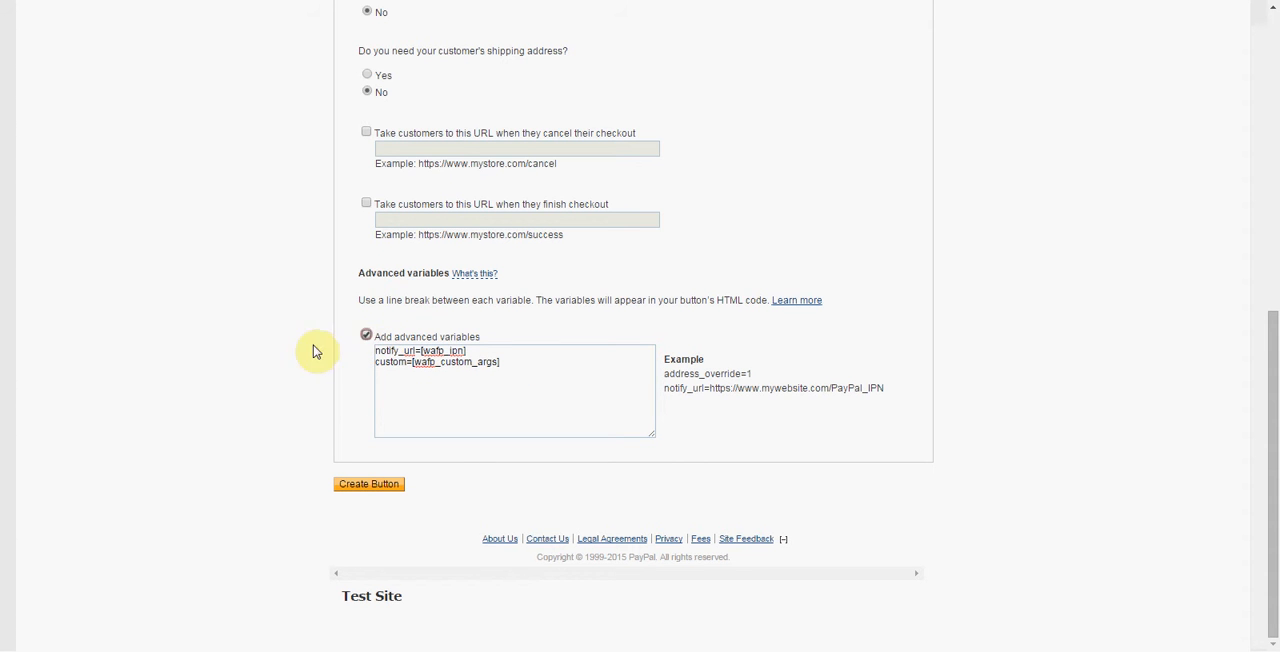
Generate the Buy Now button code and remove its code protection.
{"action": "left_click", "coordinate": [368, 483]}
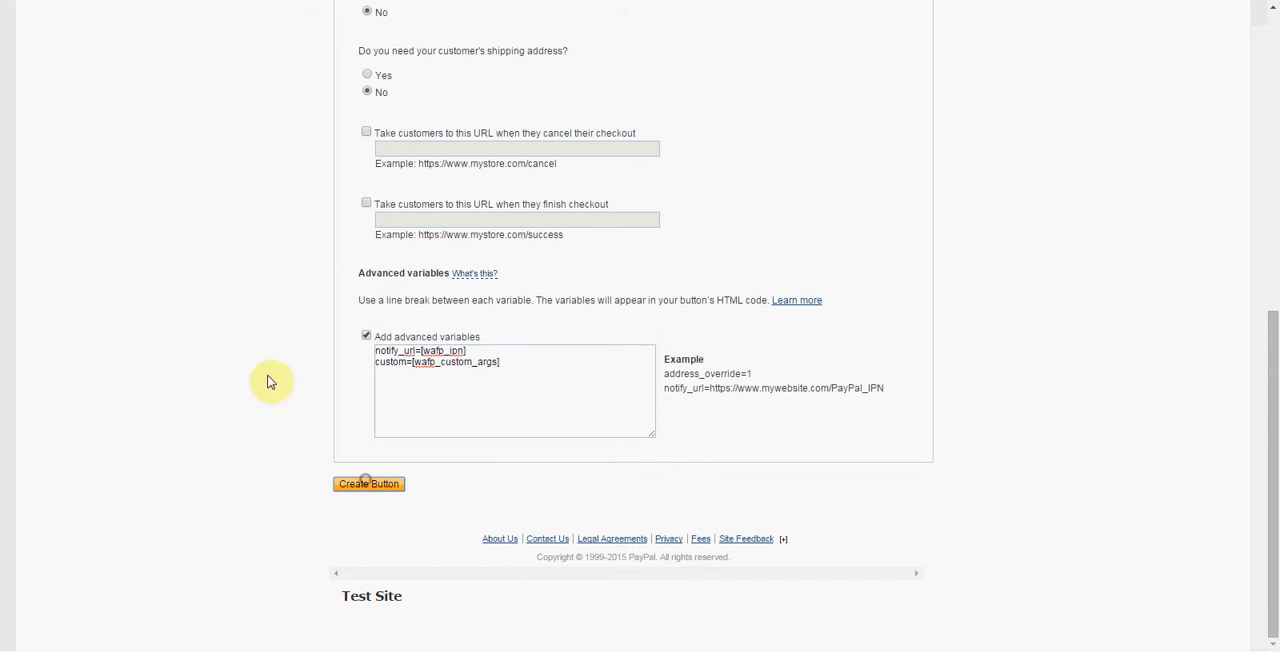
{"action": "left_click", "coordinate": [368, 483]}
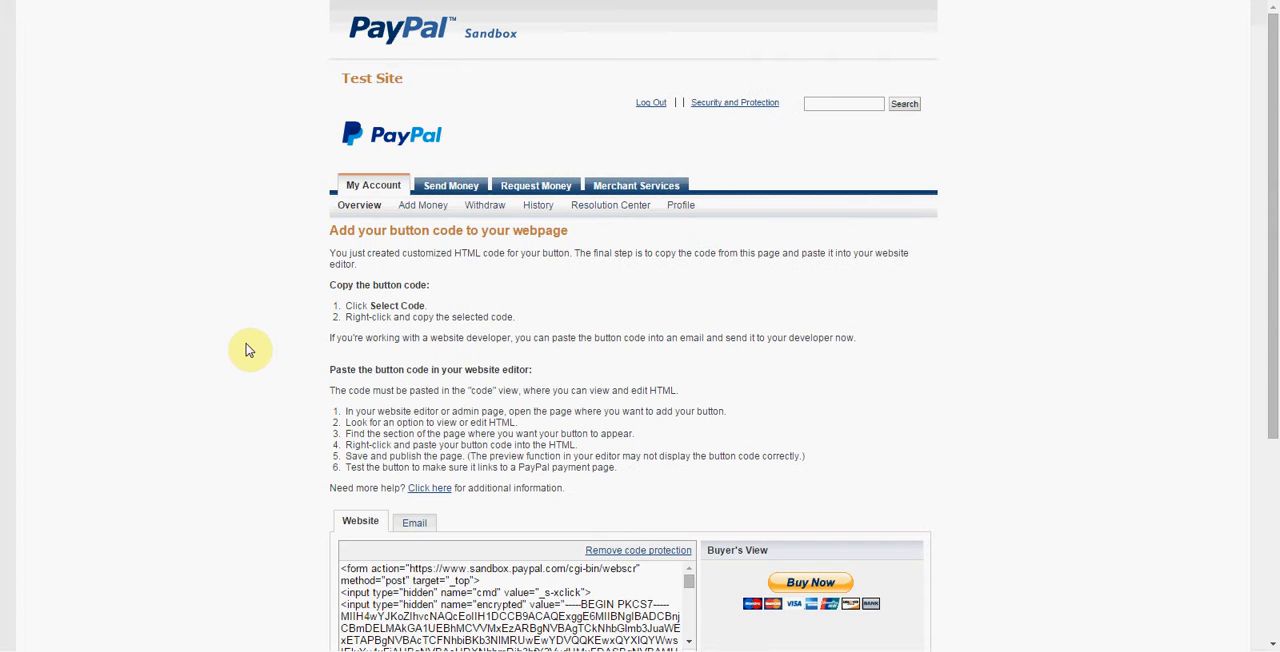
{"action": "scroll", "scroll_direction": "down", "scroll_amount": 3}
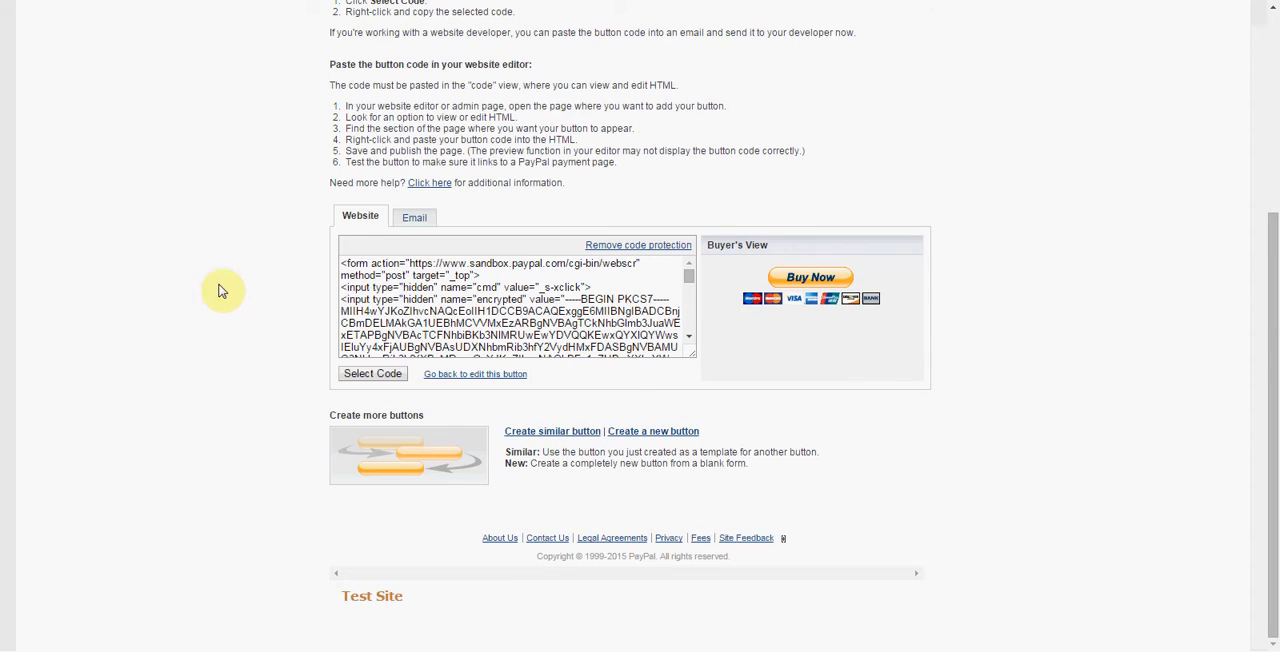
{"action": "mouse_move", "coordinate": [698, 362]}
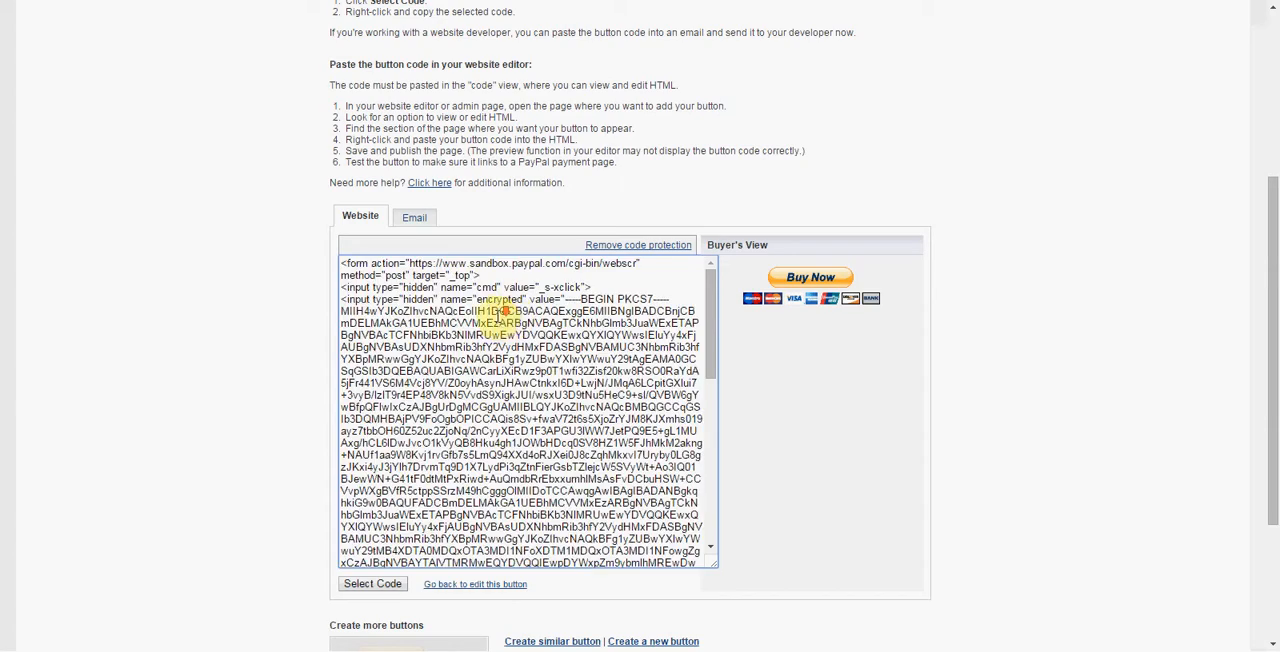
{"action": "scroll", "scroll_direction": "down", "scroll_amount": 3}
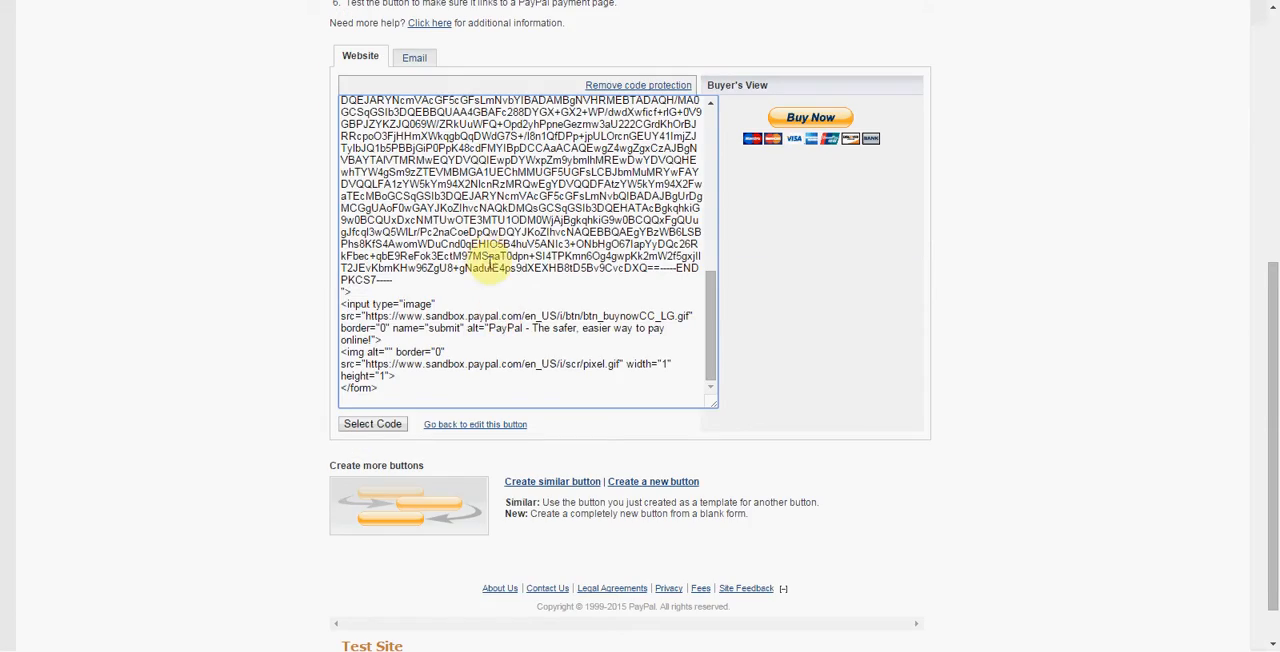
{"action": "left_click", "coordinate": [638, 84]}
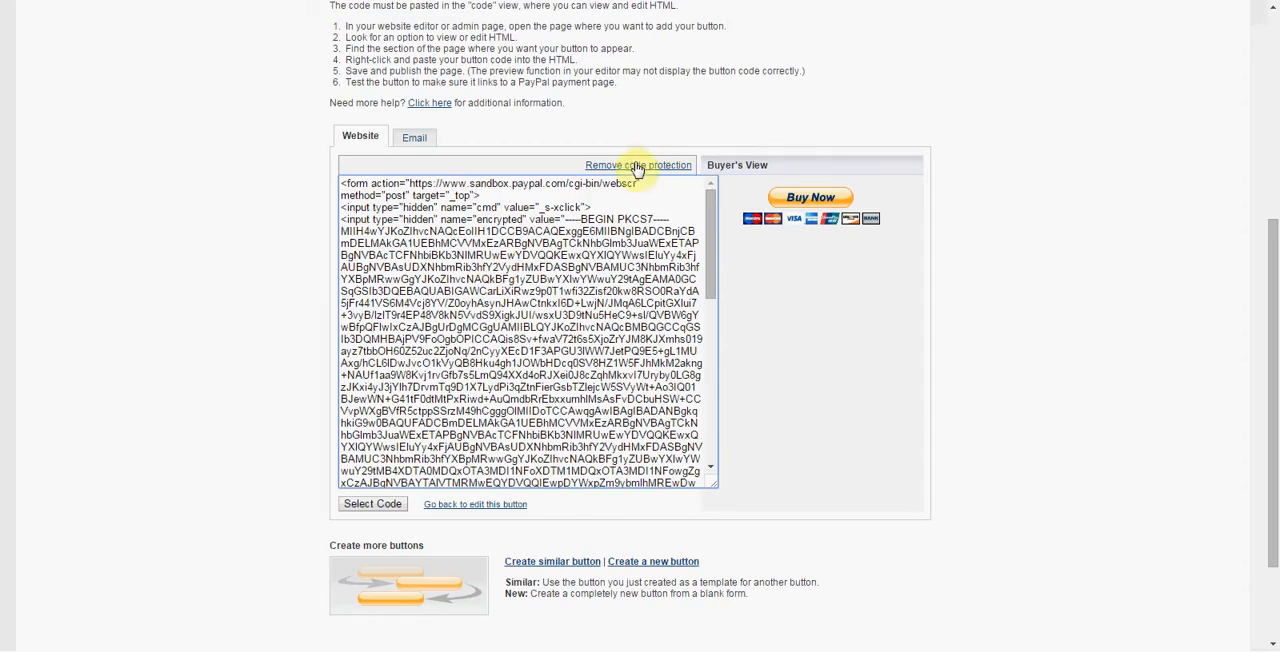
{"action": "left_click", "coordinate": [638, 165]}
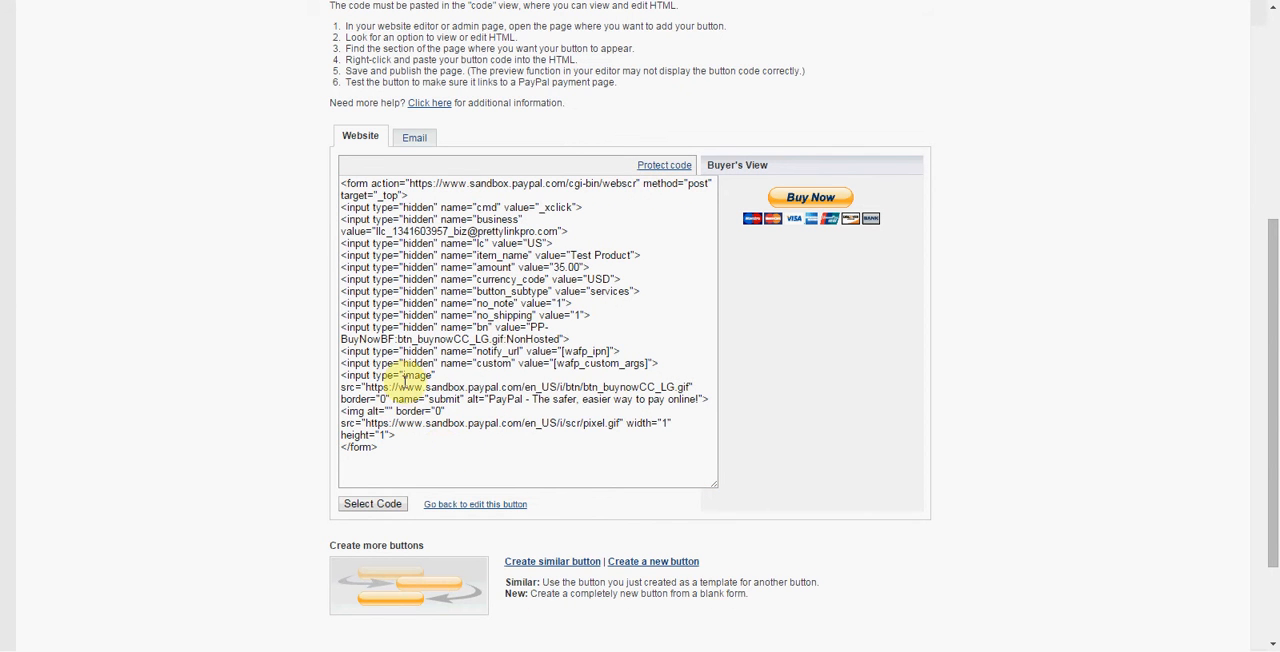
Paste the button HTML into the page body in Text mode and select [wafp_ipn].
{"action": "left_click", "coordinate": [372, 503]}
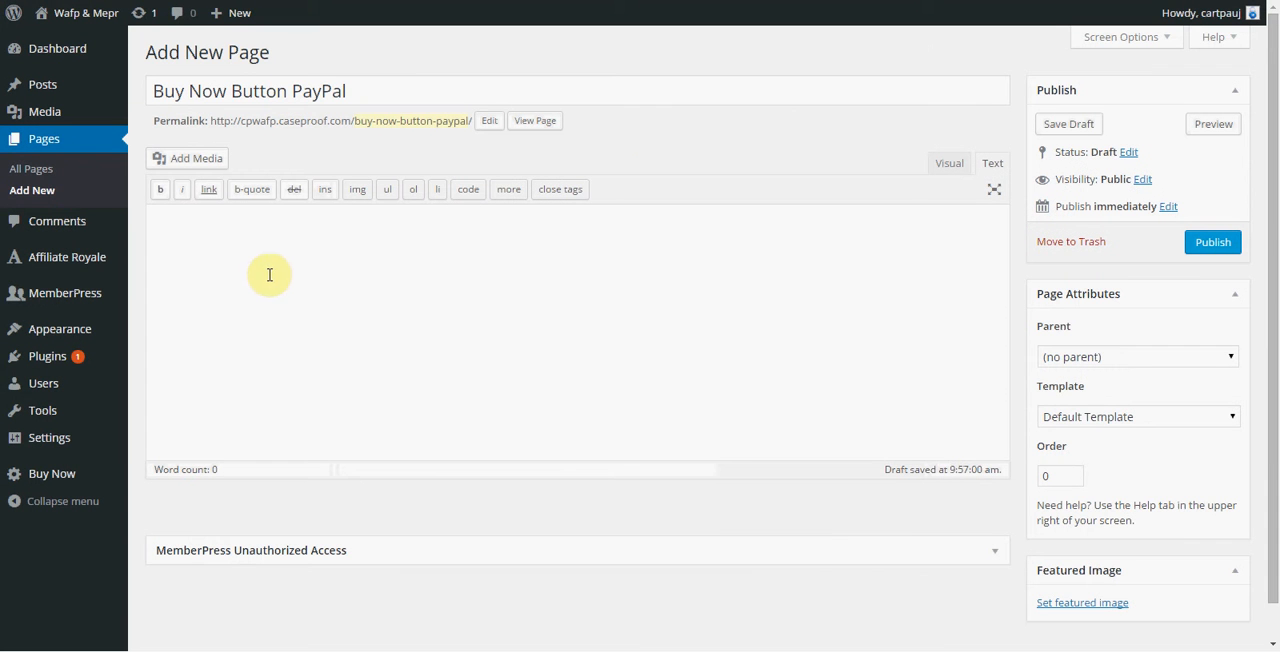
{"action": "mouse_move", "coordinate": [260, 265]}
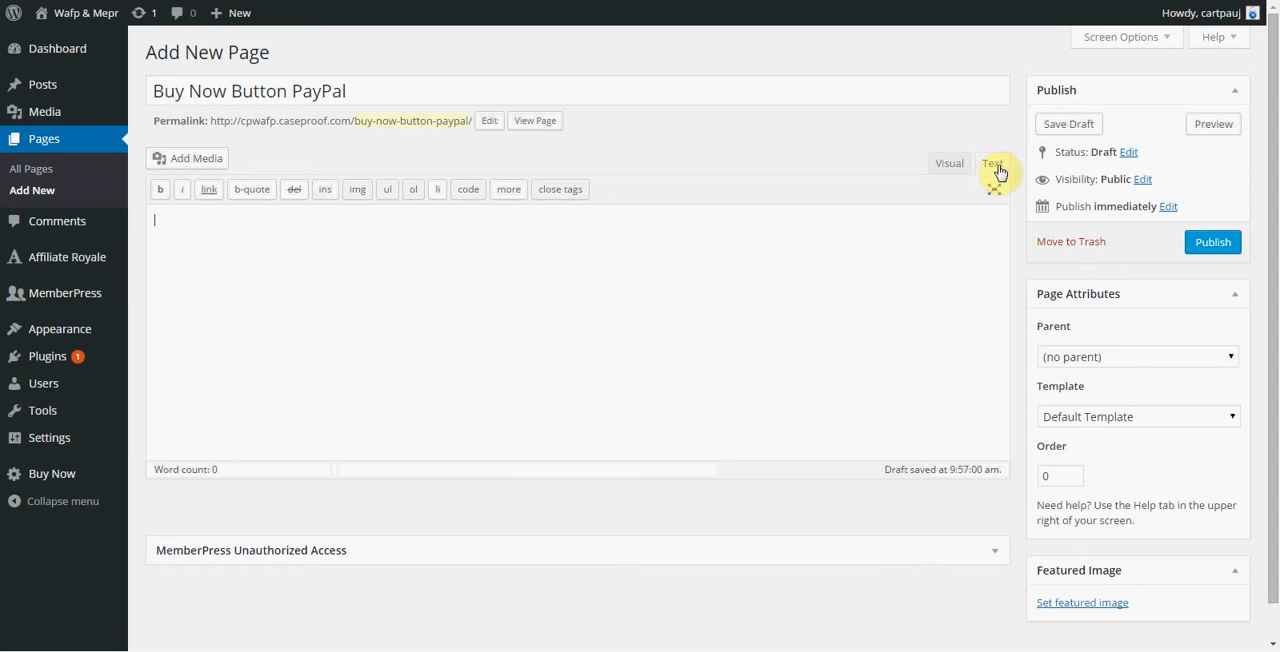
{"action": "left_click", "coordinate": [947, 163]}
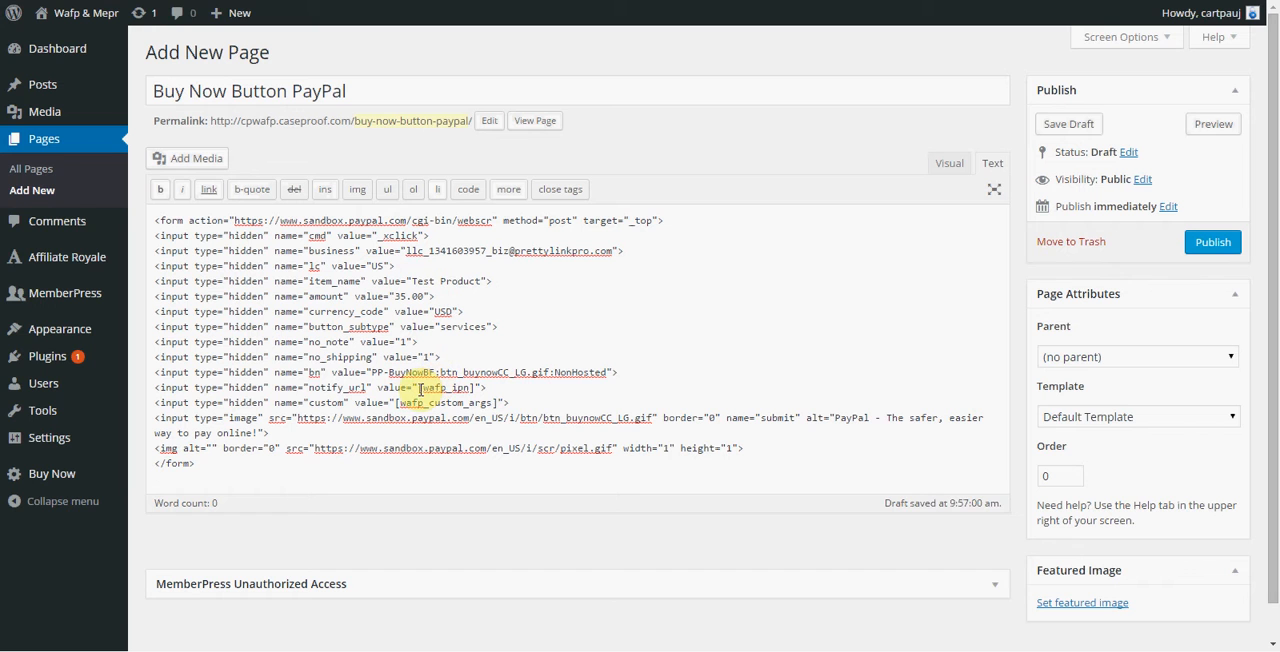
{"action": "double_click", "coordinate": [447, 388]}
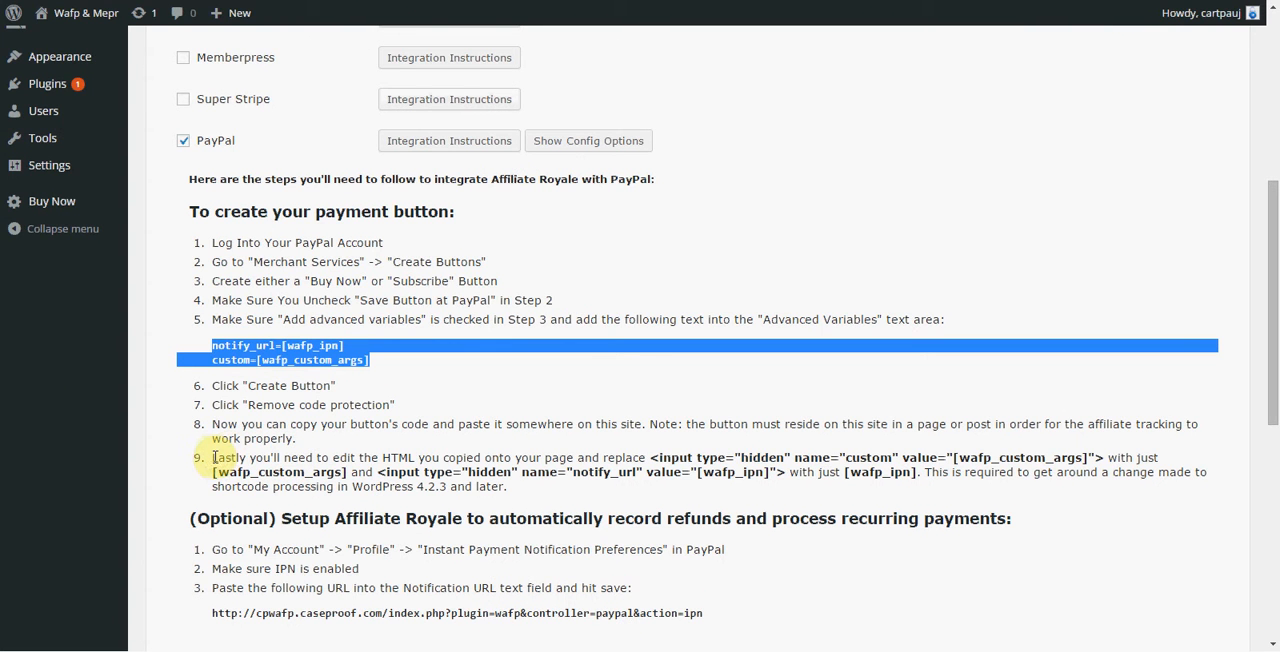
Highlight step 9 about replacing the hidden inputs with [wafp_ipn] and [wafp_custom_args].
{"action": "left_click_drag", "start_coordinate": [211, 457], "coordinate": [517, 490]}
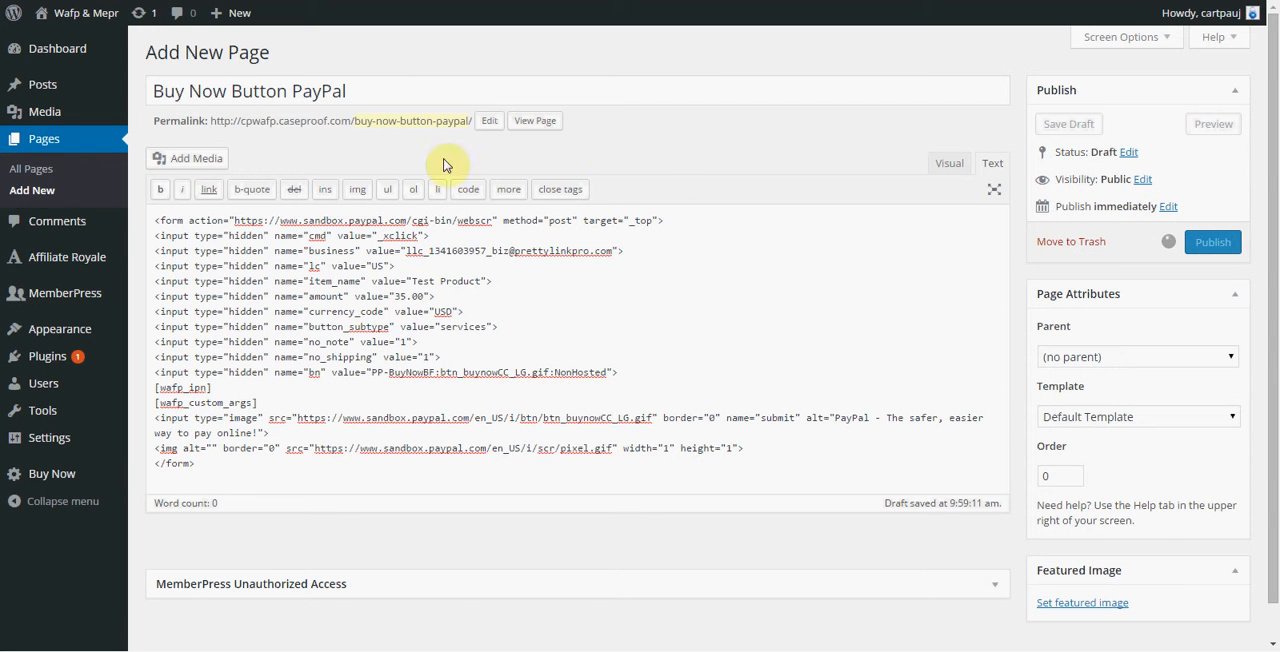
Open the published page and scroll to the Buy Now button below the gap.
{"action": "left_click", "coordinate": [1212, 242]}
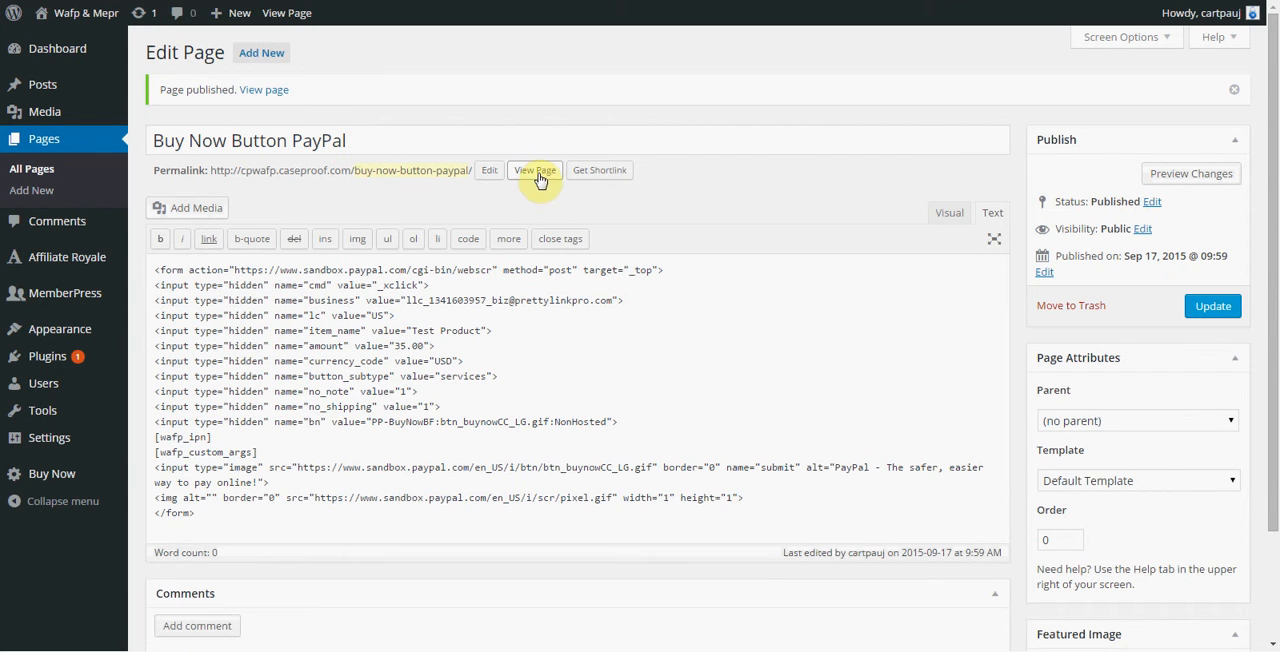
{"action": "left_click", "coordinate": [534, 170]}
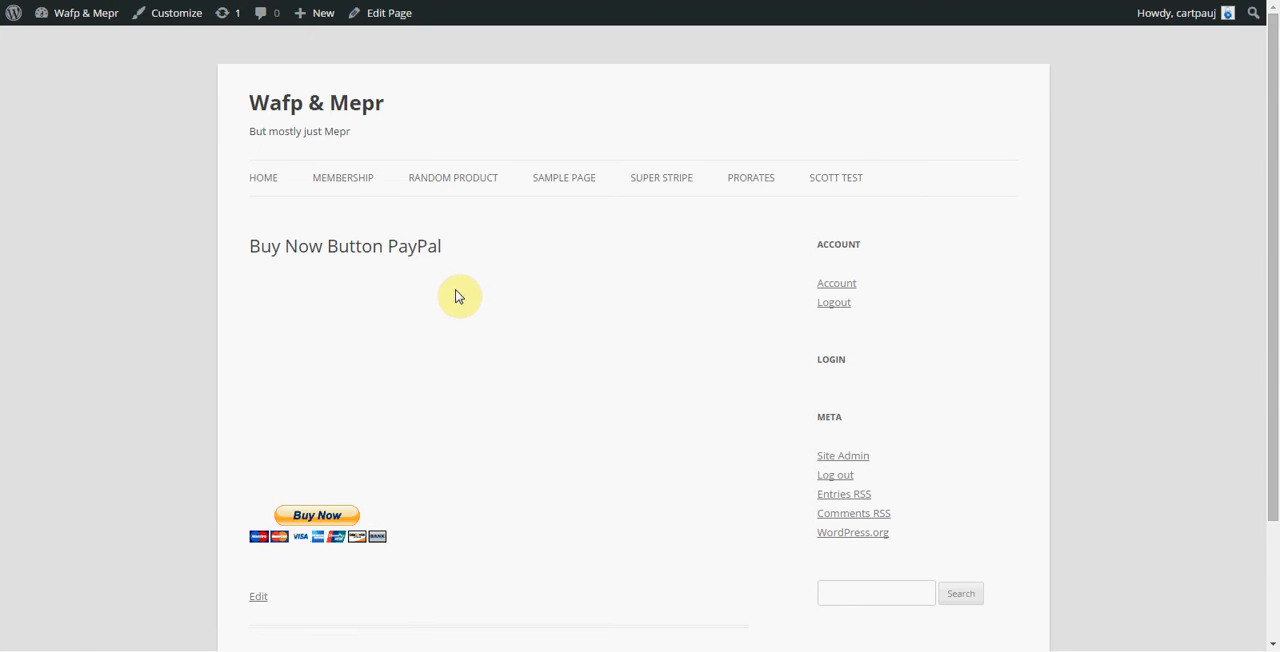
{"action": "scroll", "scroll_direction": "down", "scroll_amount": 3}
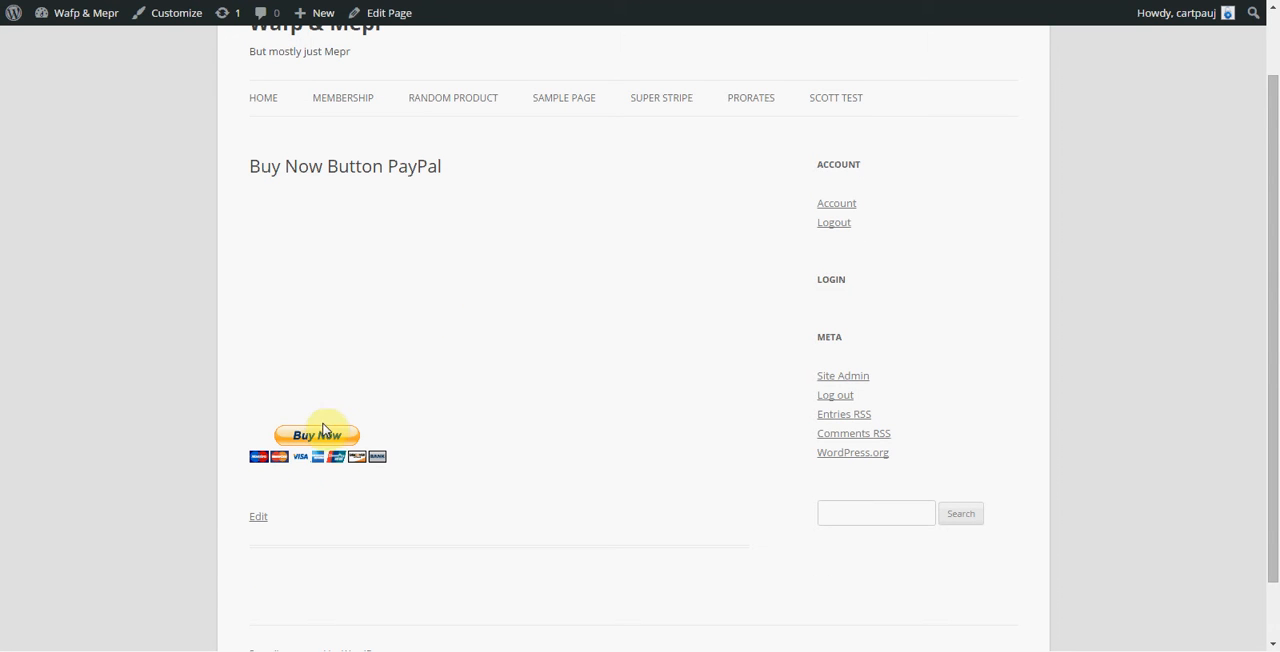
{"action": "mouse_move", "coordinate": [318, 349]}
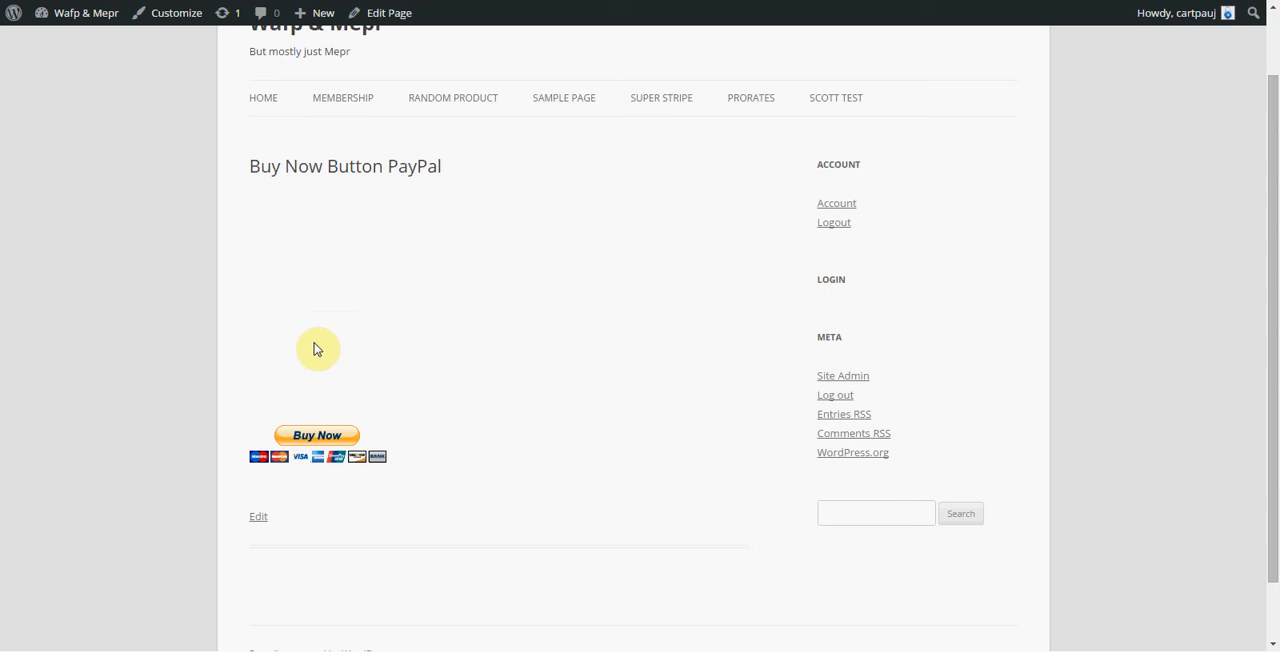
{"action": "mouse_move", "coordinate": [266, 204]}
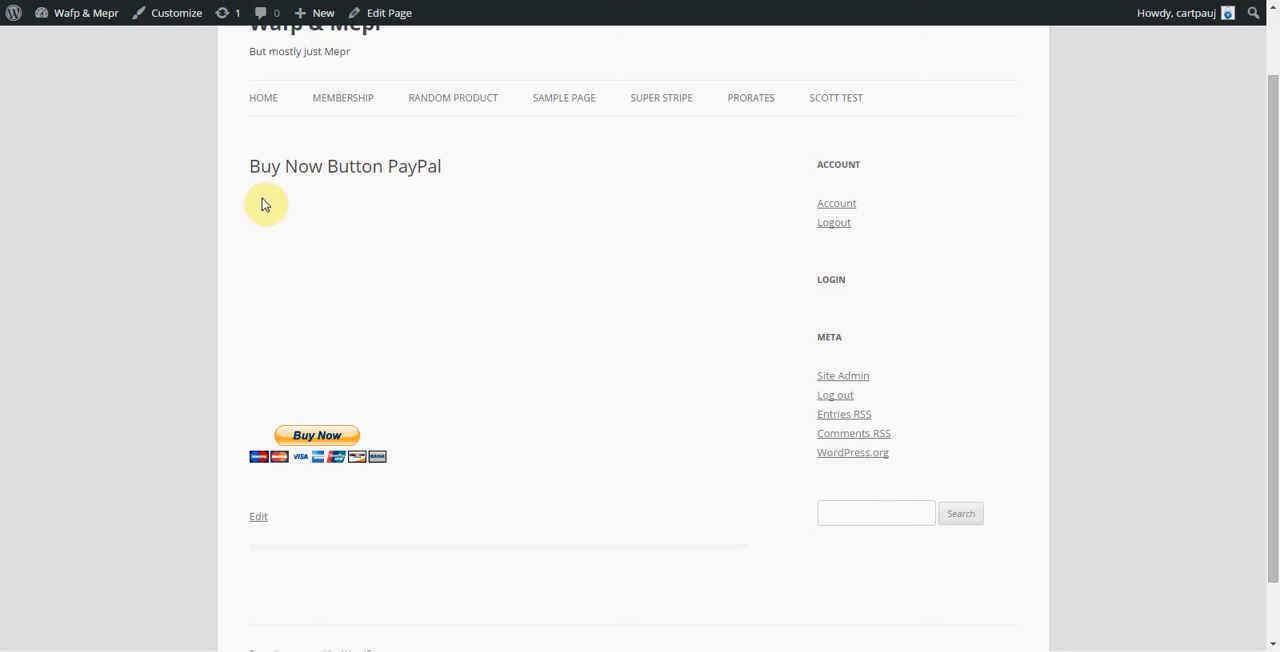
{"action": "mouse_move", "coordinate": [313, 214]}
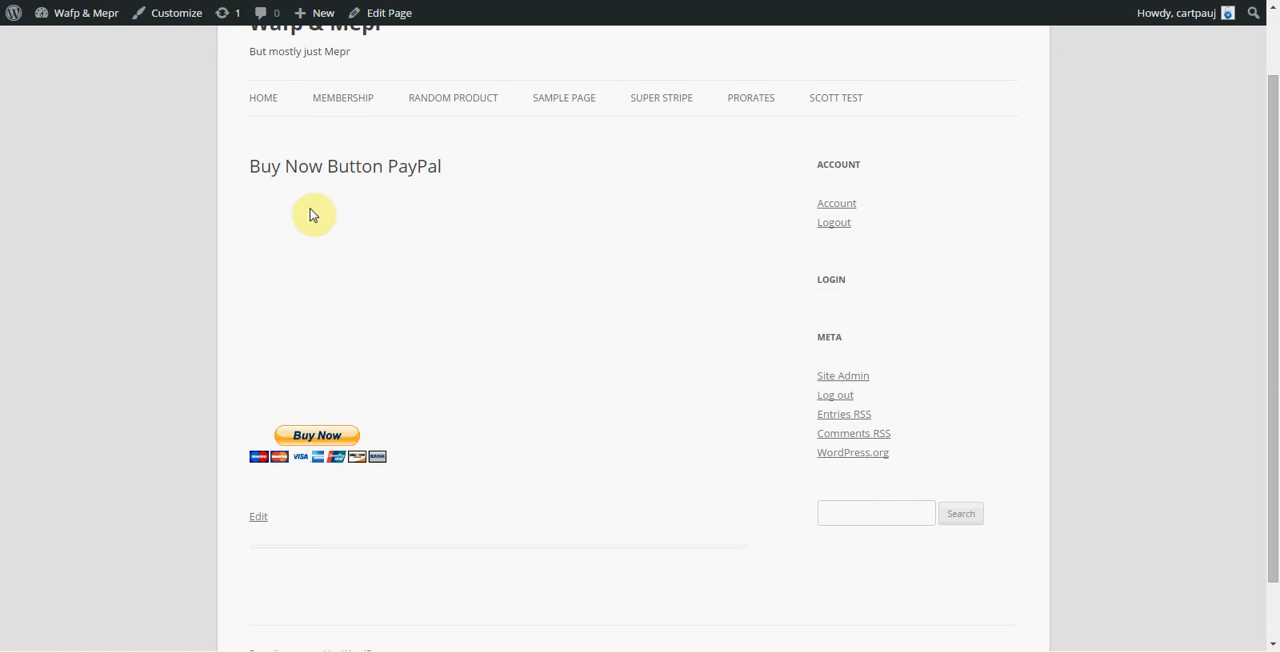
{"action": "mouse_move", "coordinate": [283, 178]}
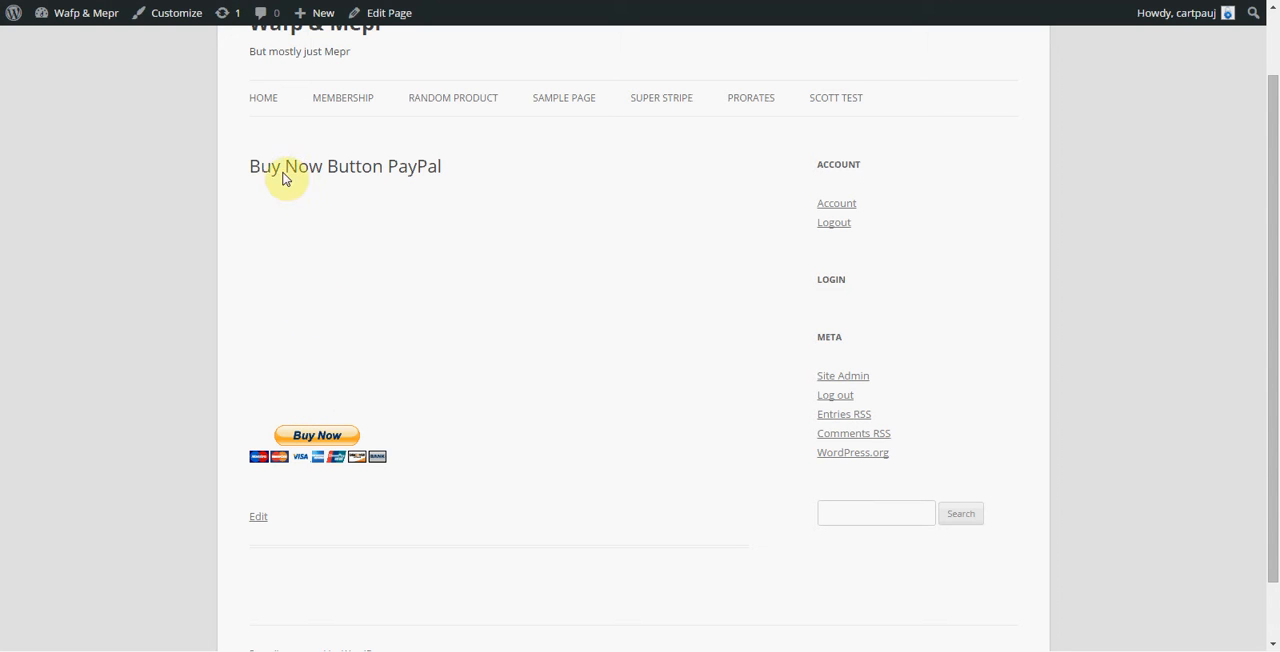
{"action": "mouse_move", "coordinate": [312, 305]}
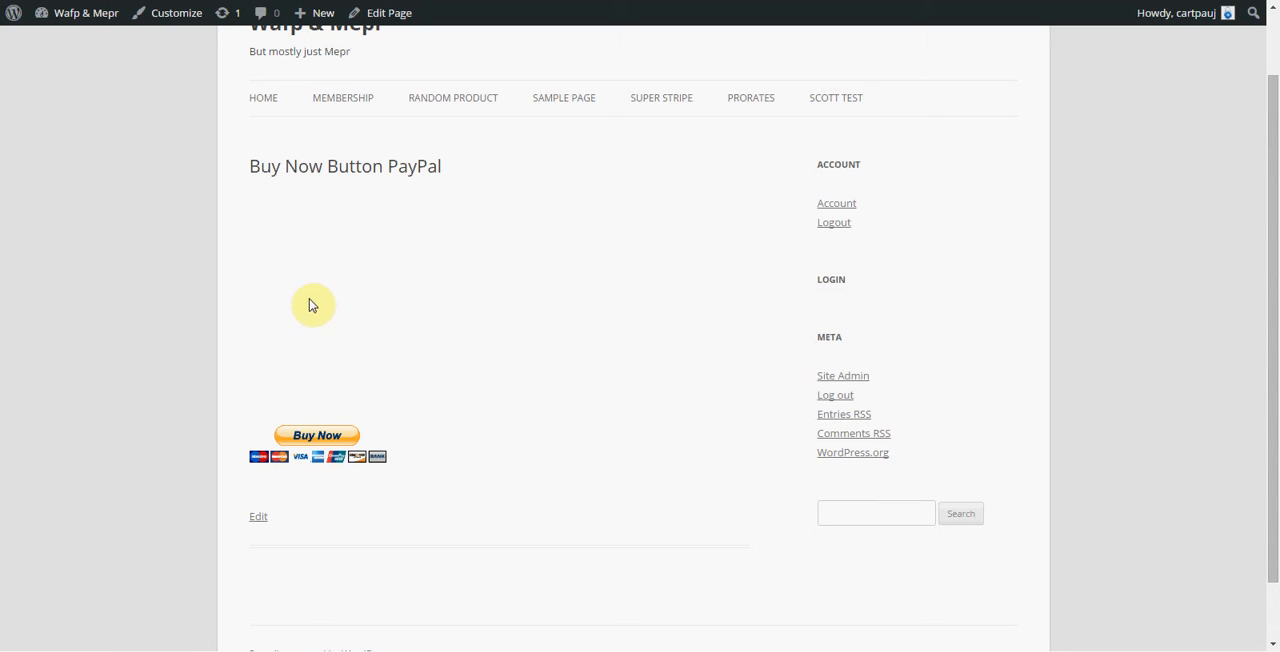
{"action": "mouse_move", "coordinate": [297, 234]}
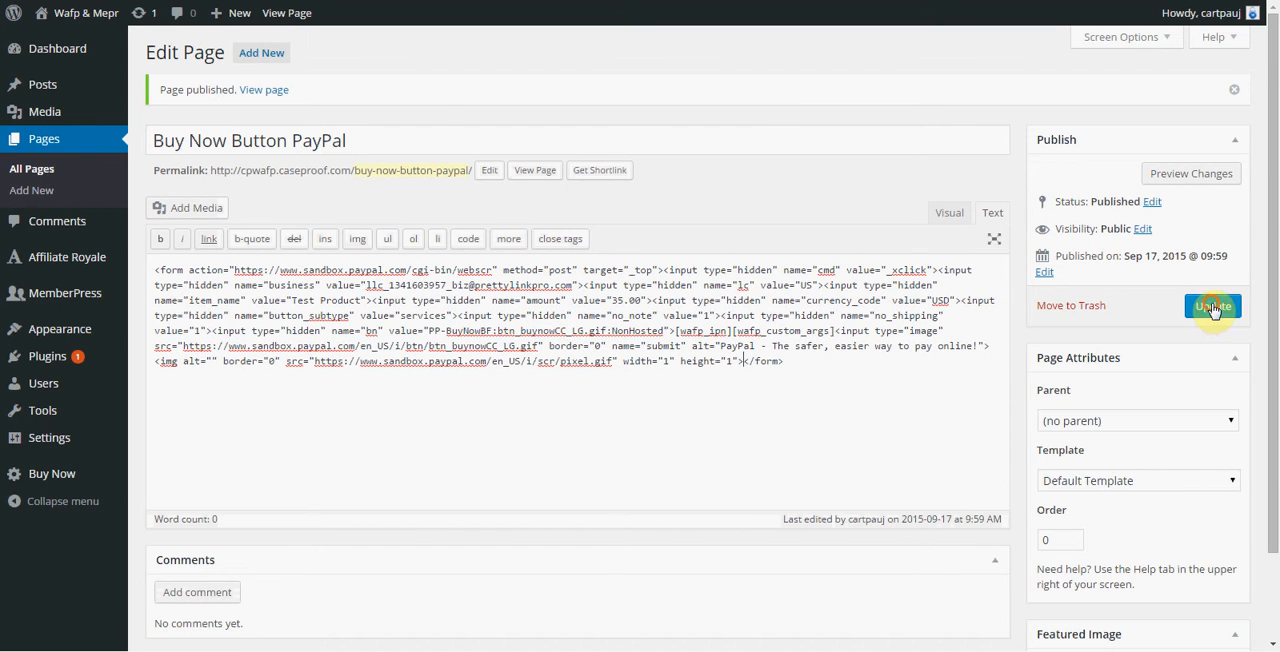
Update the page with the button code collapsed onto one line.
{"action": "left_click", "coordinate": [1213, 305]}
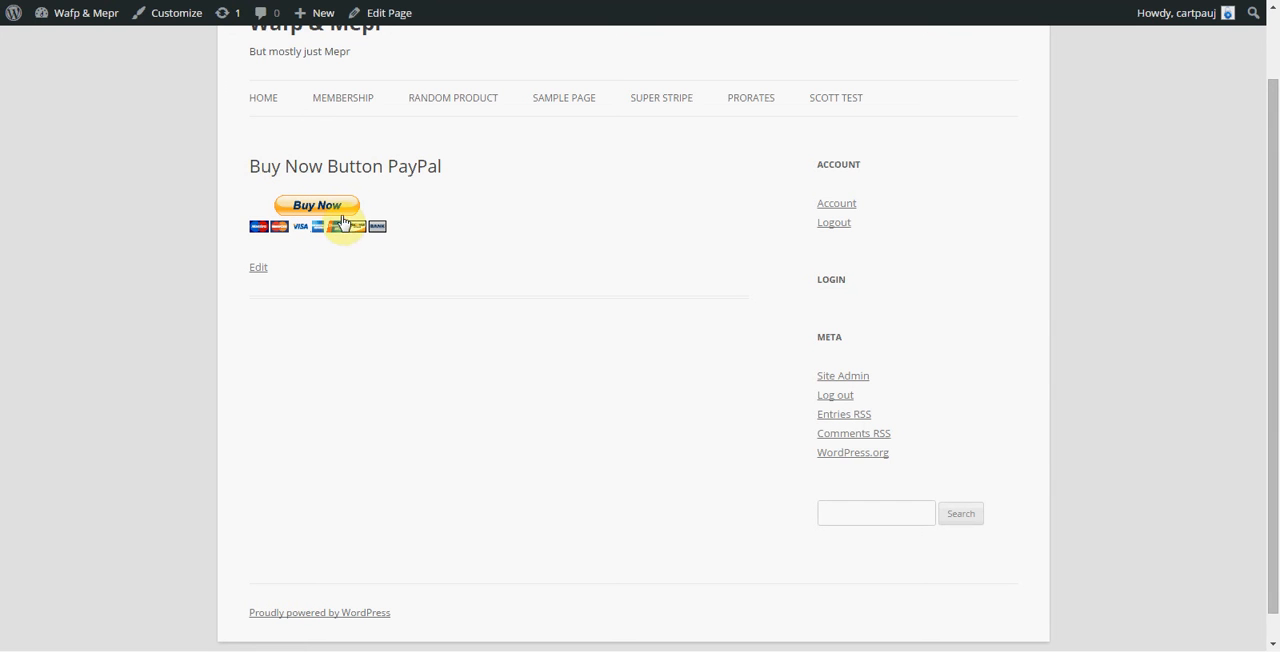
{"action": "mouse_move", "coordinate": [330, 218]}
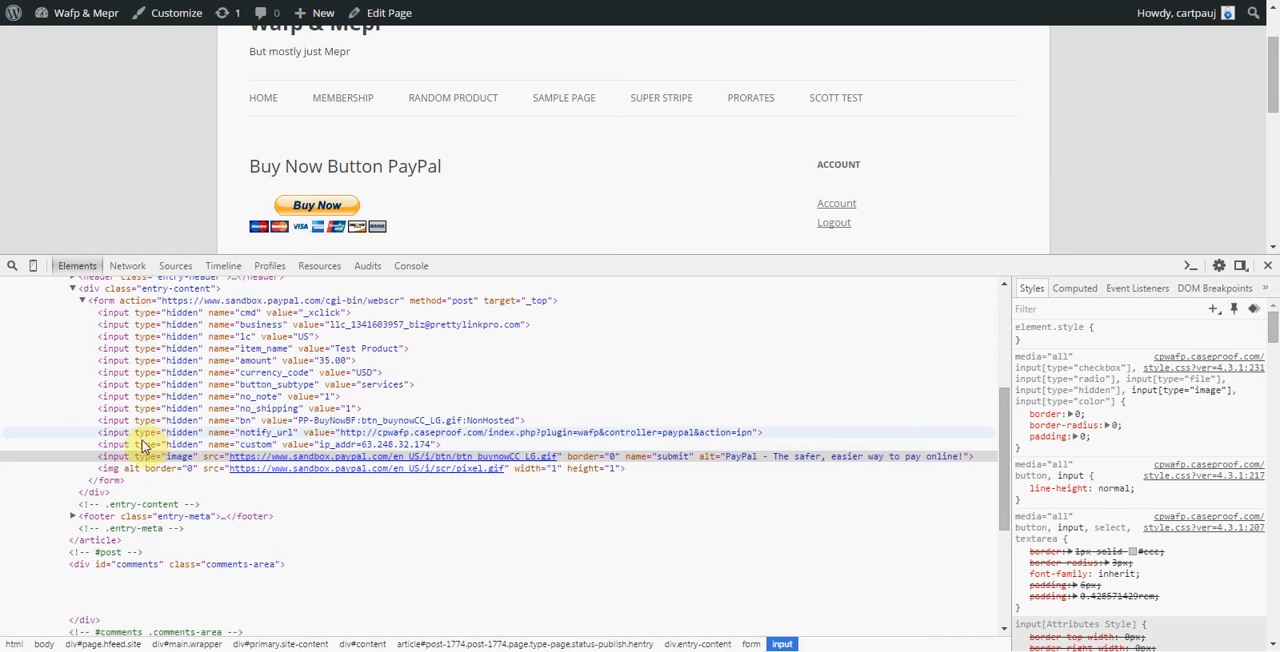
Inspect the rendered notify_url input and the custom input holding aff_id=1.
{"action": "left_click", "coordinate": [280, 432]}
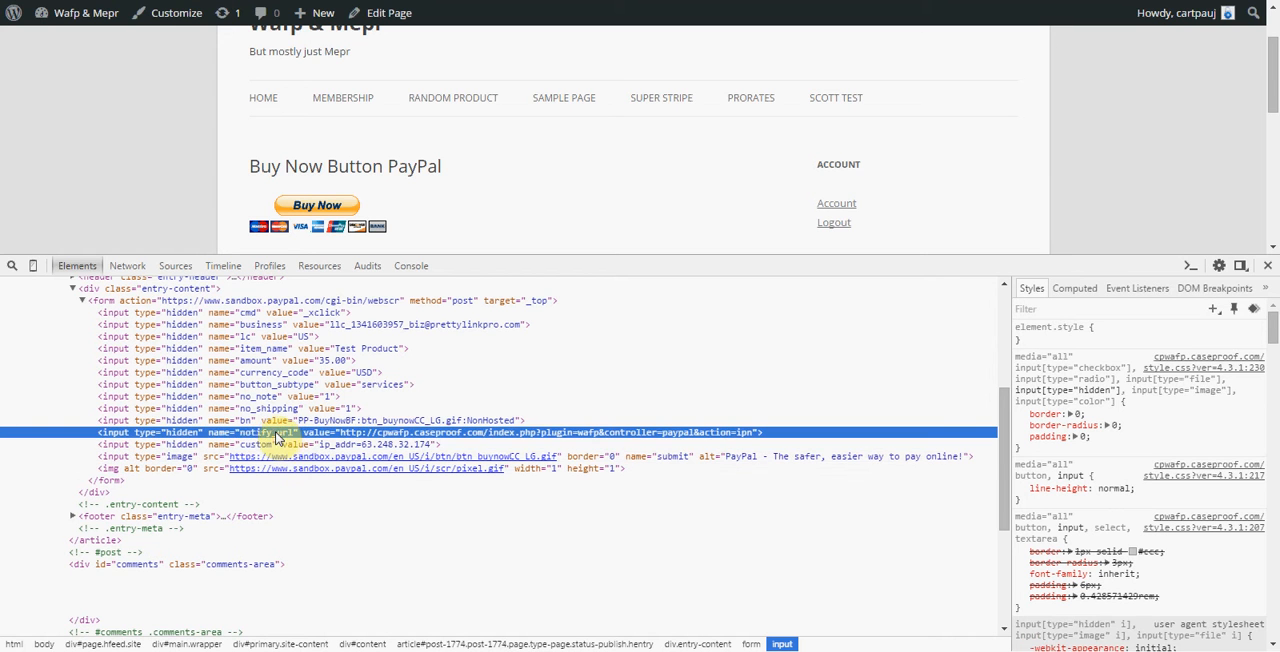
{"action": "mouse_move", "coordinate": [465, 440]}
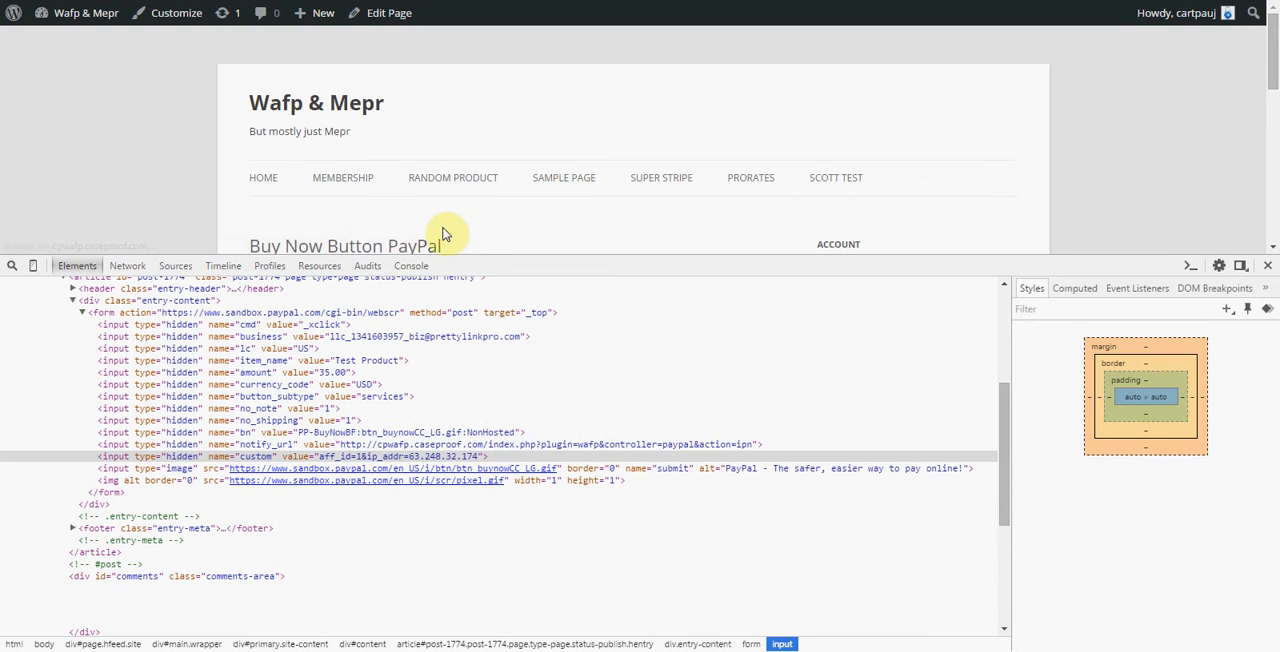
{"action": "left_click", "coordinate": [300, 456]}
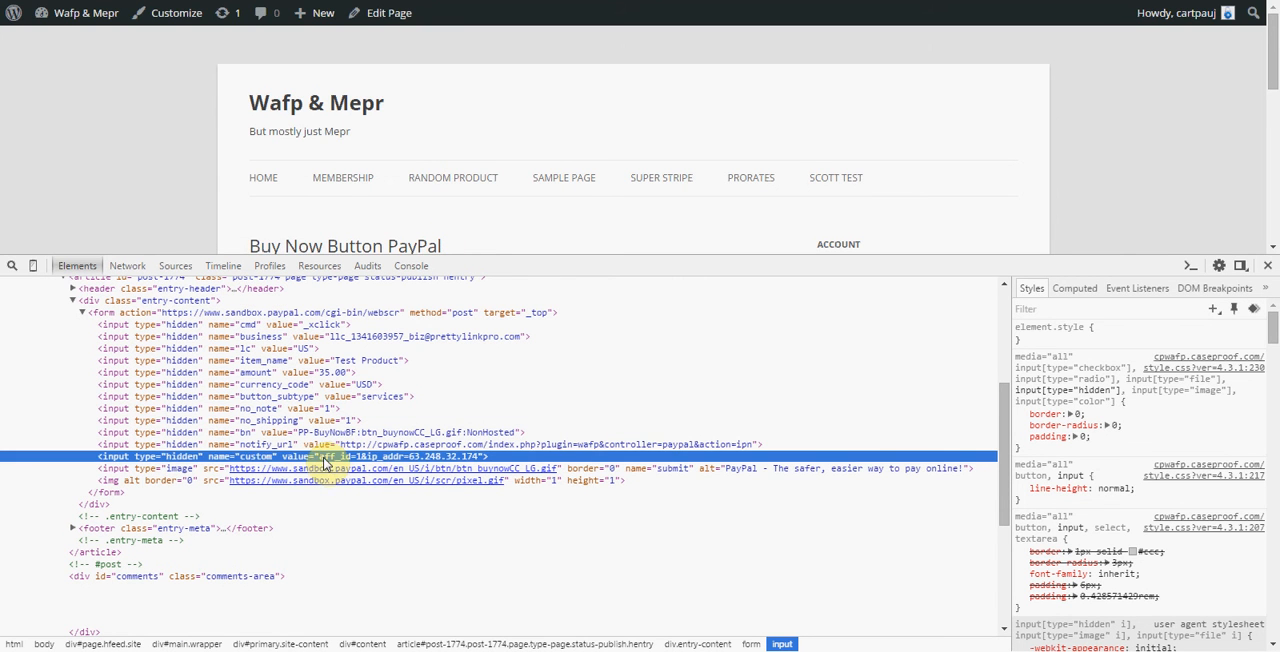